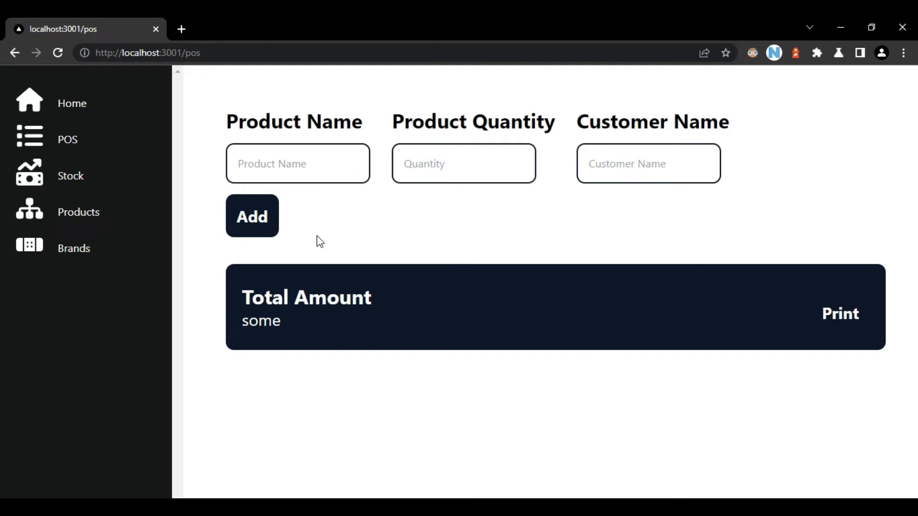
{"action": "mouse_move", "coordinate": [265, 224]}
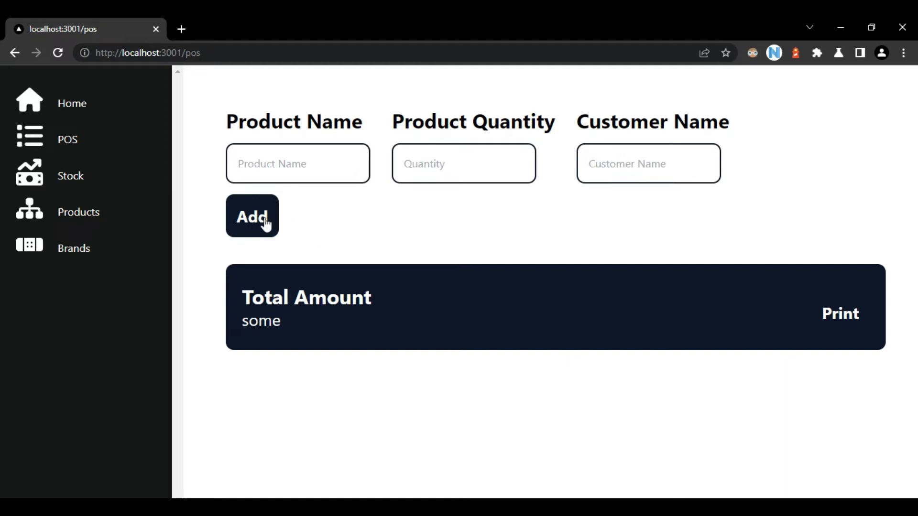
{"action": "mouse_move", "coordinate": [360, 231]}
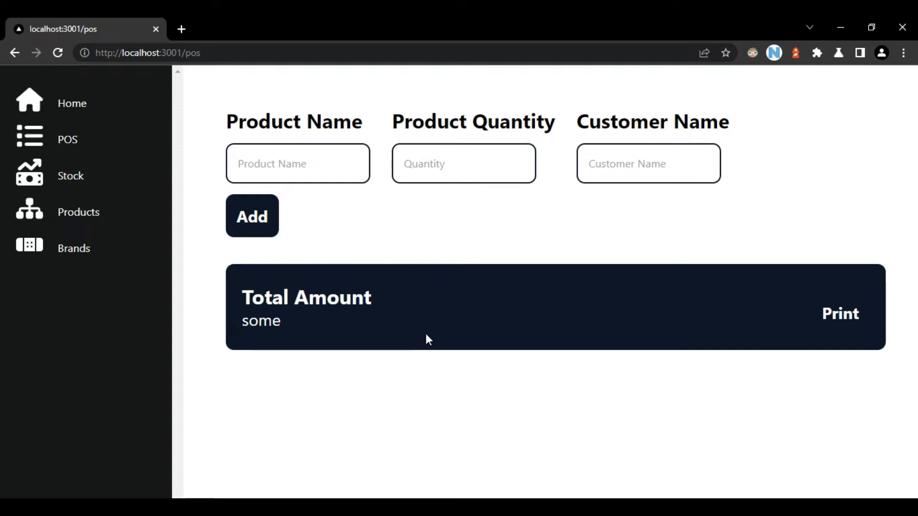
{"action": "mouse_move", "coordinate": [390, 402]}
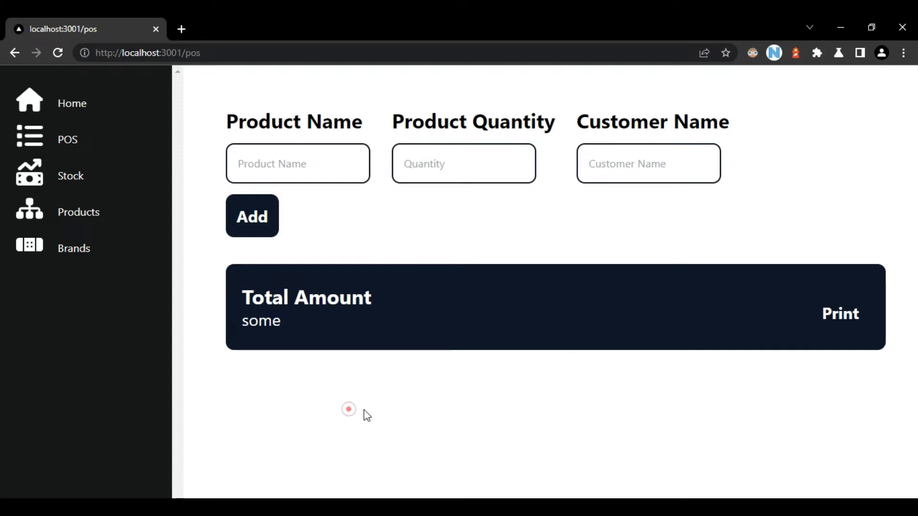
Step: Review the productList declaration and its map rendering name, quantity, price and Remove rows
{"action": "left_click", "coordinate": [297, 164]}
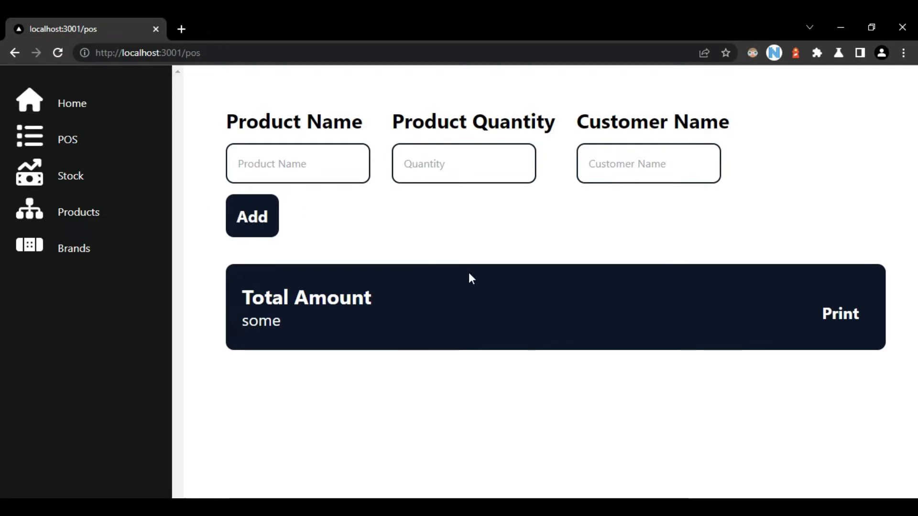
{"action": "mouse_move", "coordinate": [441, 376]}
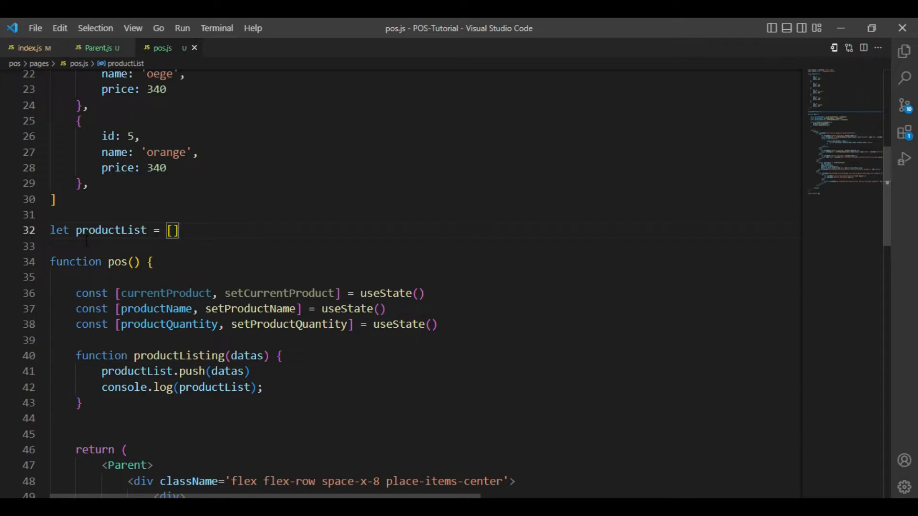
{"action": "left_click", "coordinate": [207, 230]}
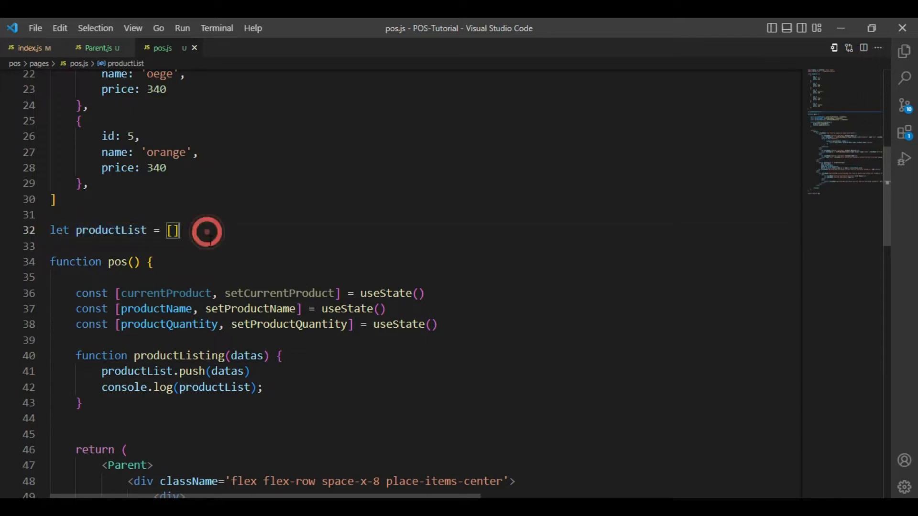
{"action": "scroll", "scroll_direction": "down", "scroll_amount": 3}
{"action": "type", "text": "<div key={index}>"}
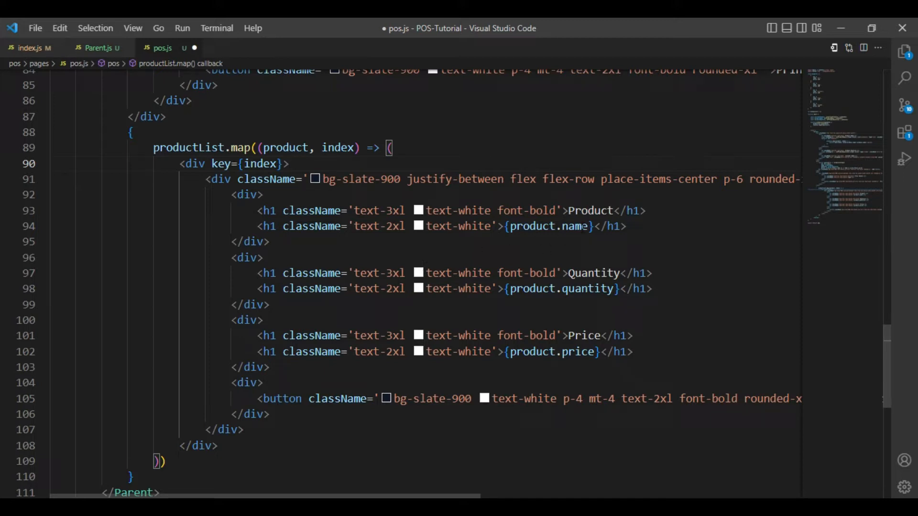
{"action": "left_click", "coordinate": [559, 352]}
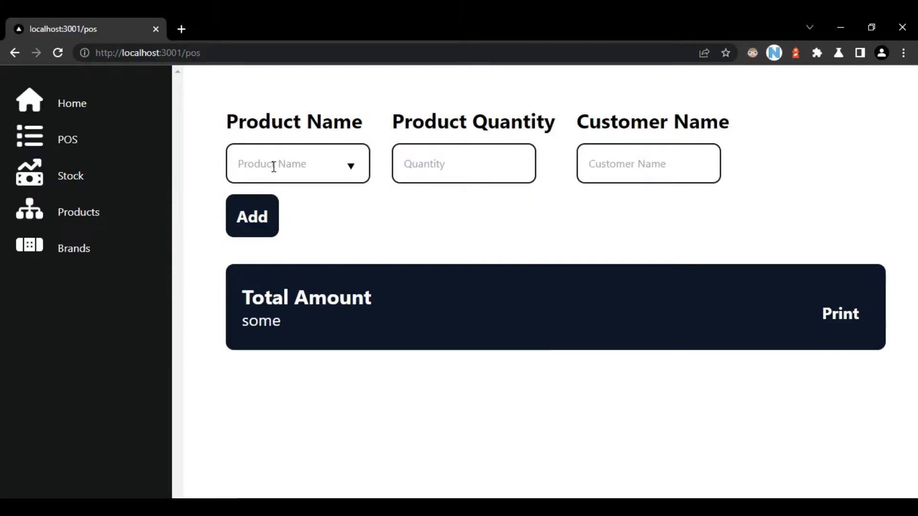
Step: Add oil (price 340) to the product list, then pick oege as the next product name
{"action": "left_click", "coordinate": [297, 164]}
{"action": "type", "text": "oil"}
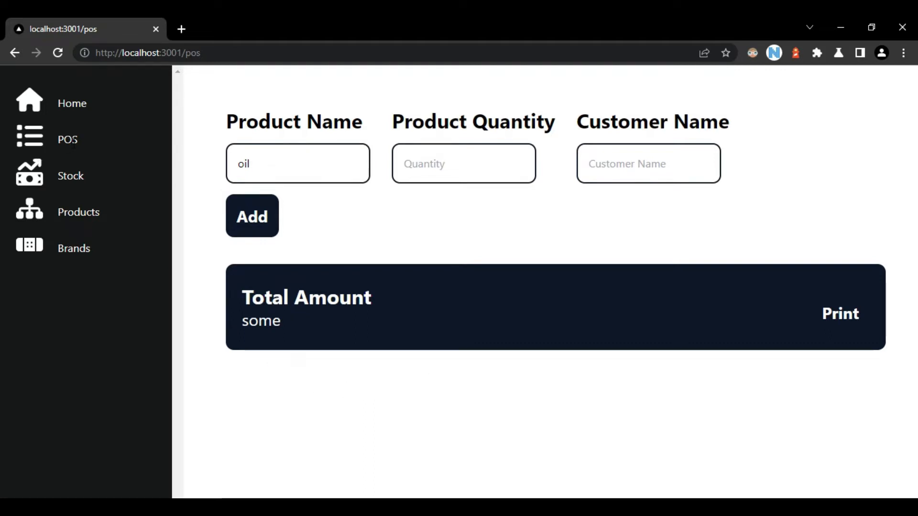
{"action": "left_click", "coordinate": [251, 215]}
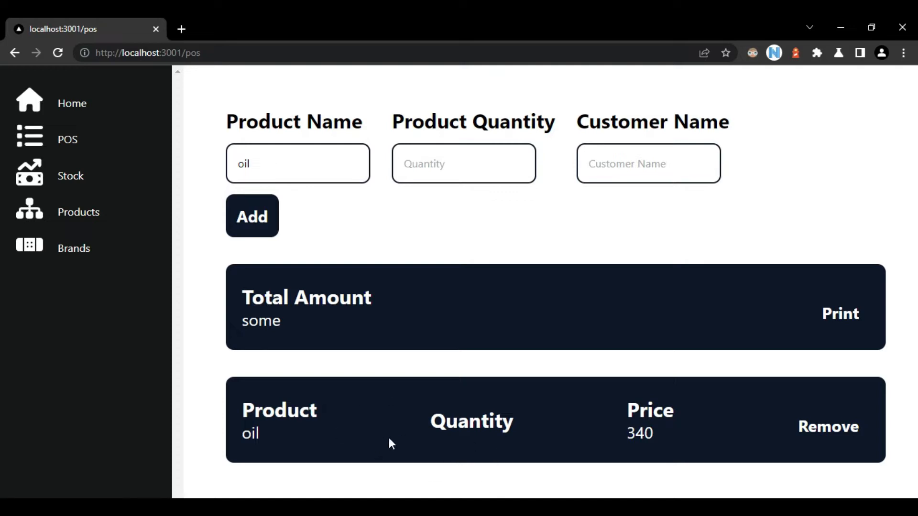
{"action": "mouse_move", "coordinate": [432, 316]}
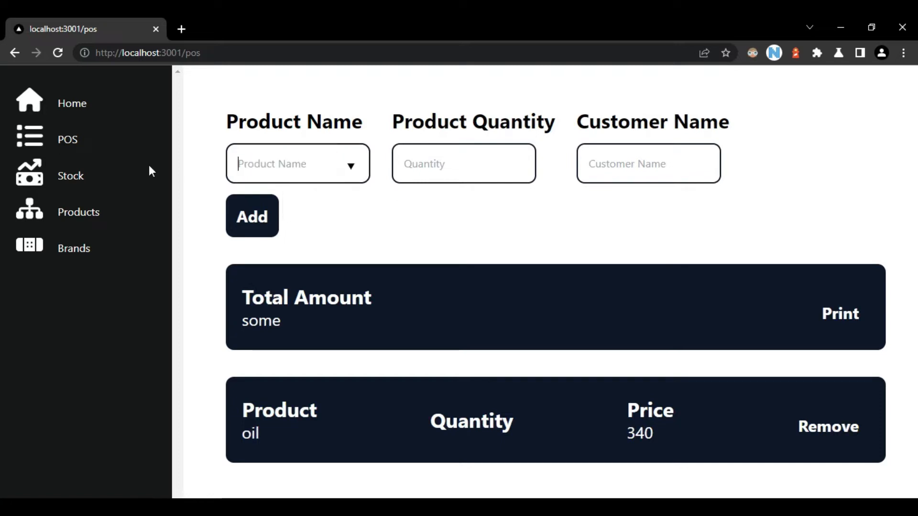
{"action": "type", "text": "o"}
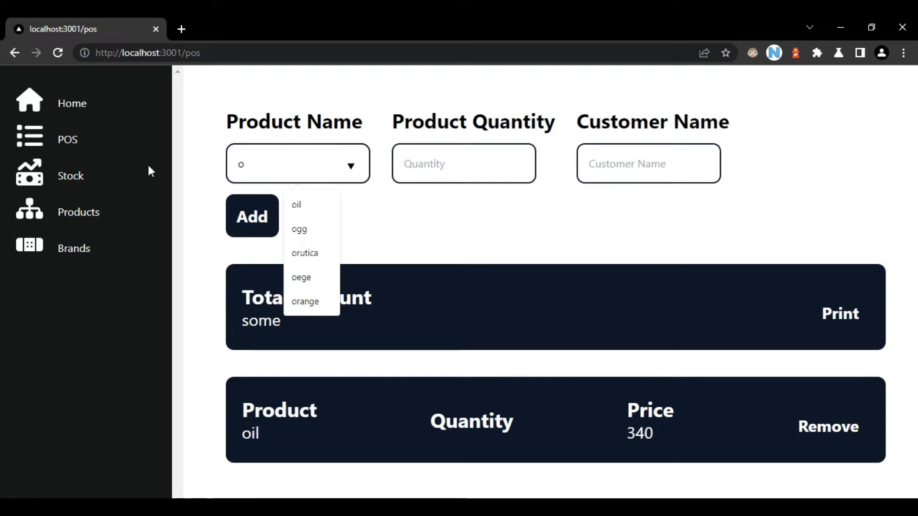
{"action": "left_click", "coordinate": [301, 277]}
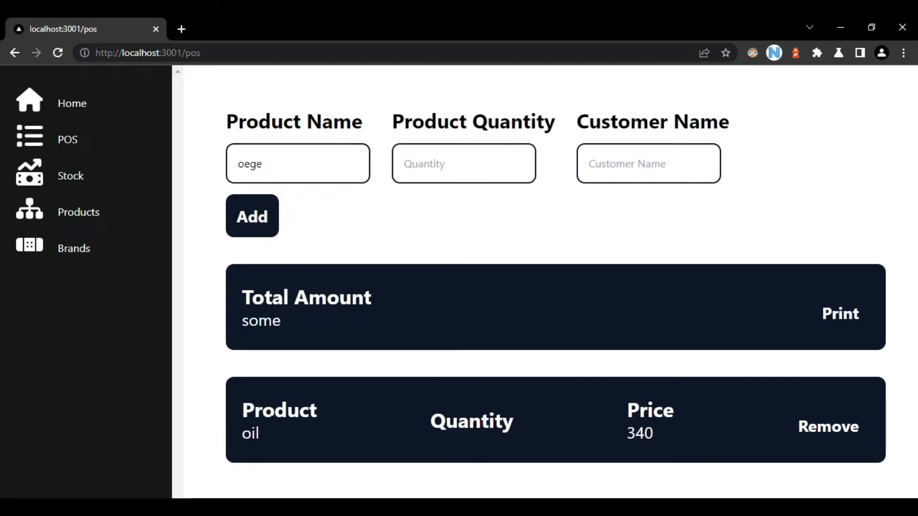
{"action": "mouse_move", "coordinate": [256, 350]}
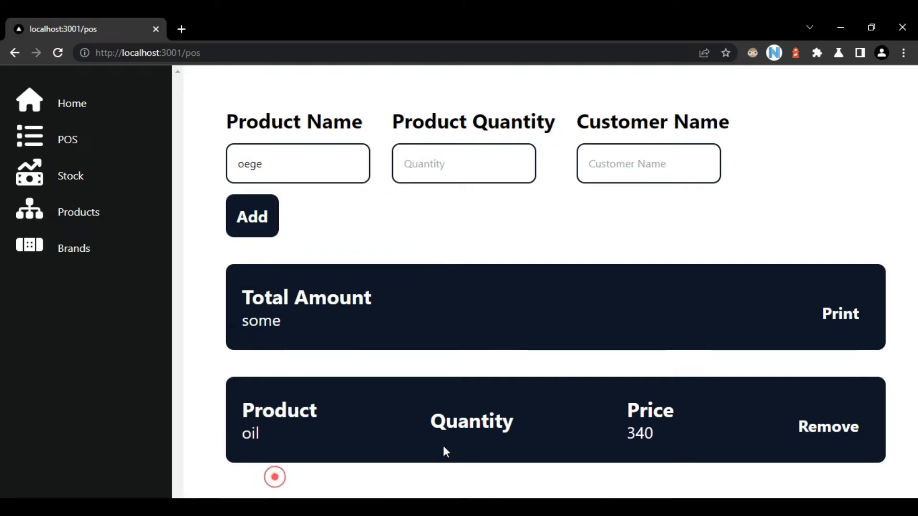
{"action": "mouse_move", "coordinate": [228, 280]}
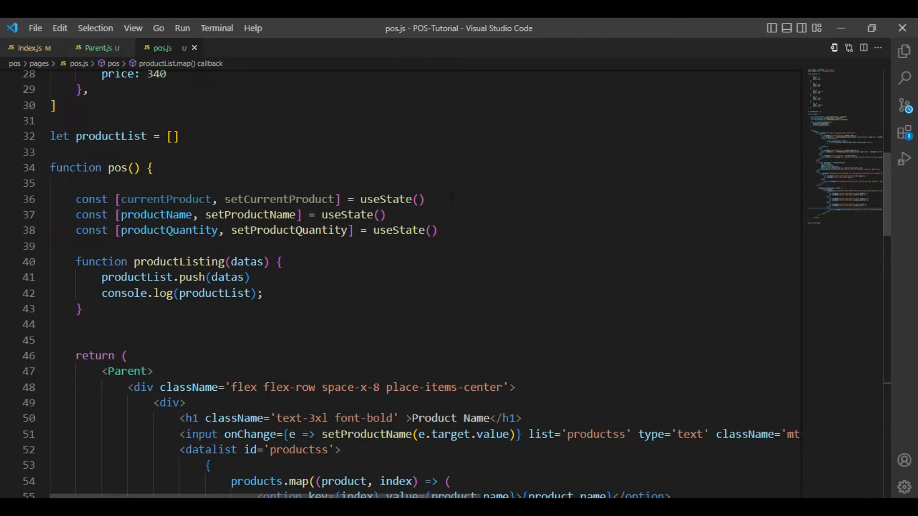
Step: Insert a setCurrentProduct() call after productList.push(datas) inside productListing
{"action": "left_click_drag", "start_coordinate": [106, 199], "coordinate": [425, 199]}
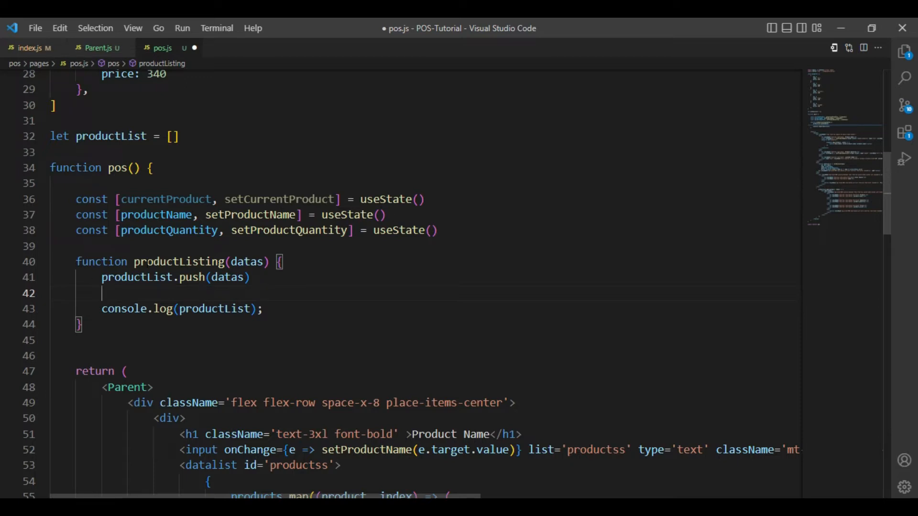
{"action": "mouse_move", "coordinate": [167, 309]}
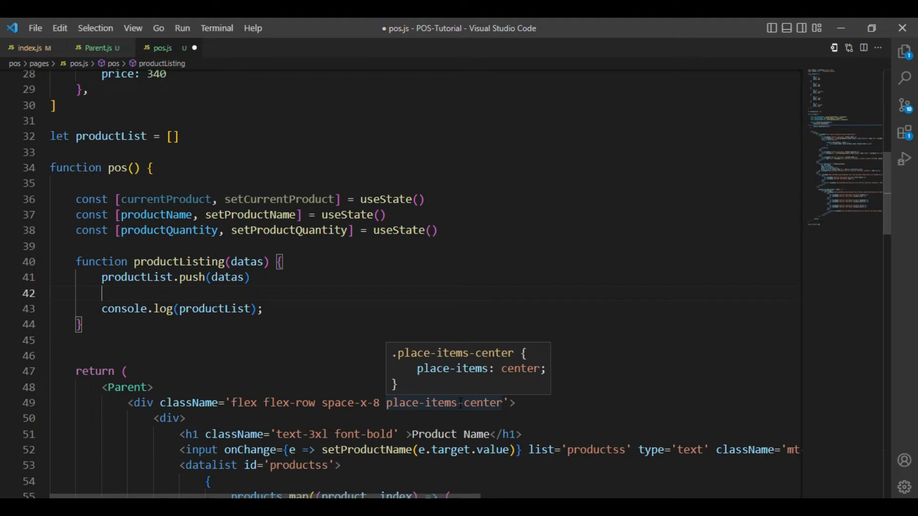
{"action": "type", "text": "setCurrentProduct("}
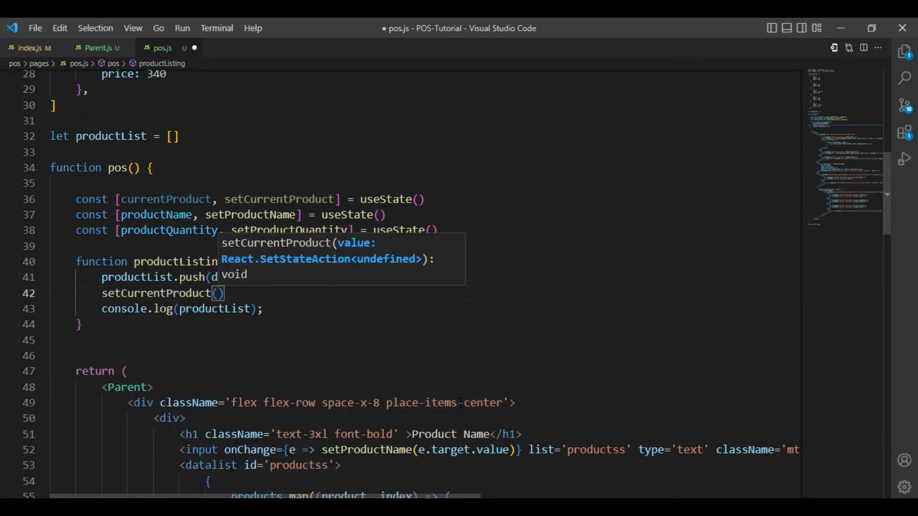
{"action": "type", "text": "pro"}
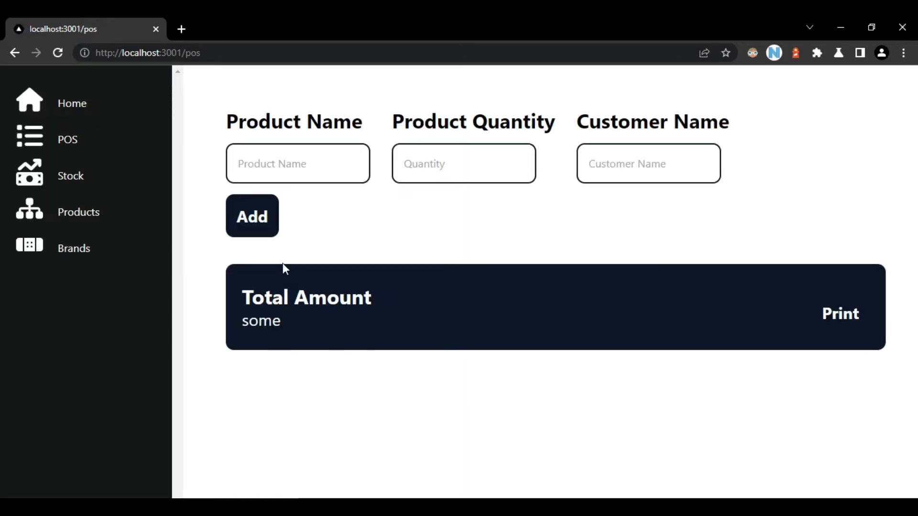
Step: Add oil with quantity 2 to the POS list
{"action": "left_click", "coordinate": [297, 164]}
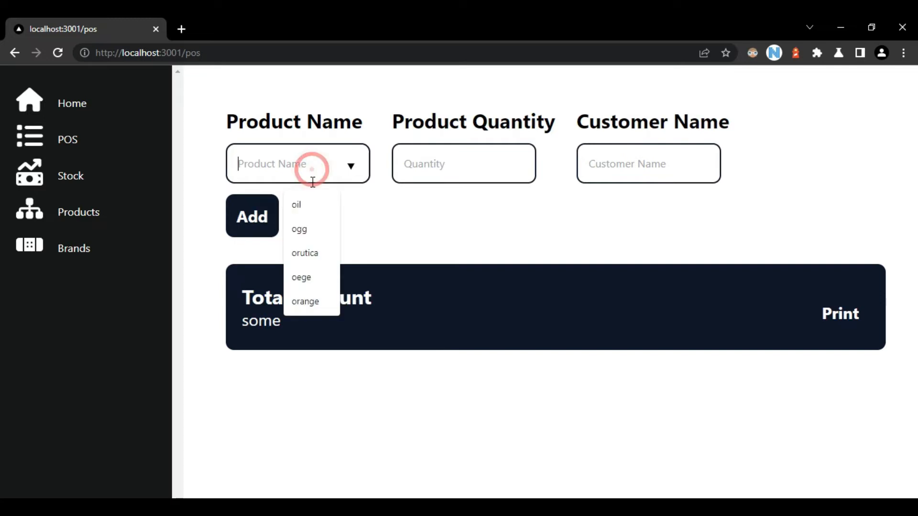
{"action": "left_click", "coordinate": [297, 204]}
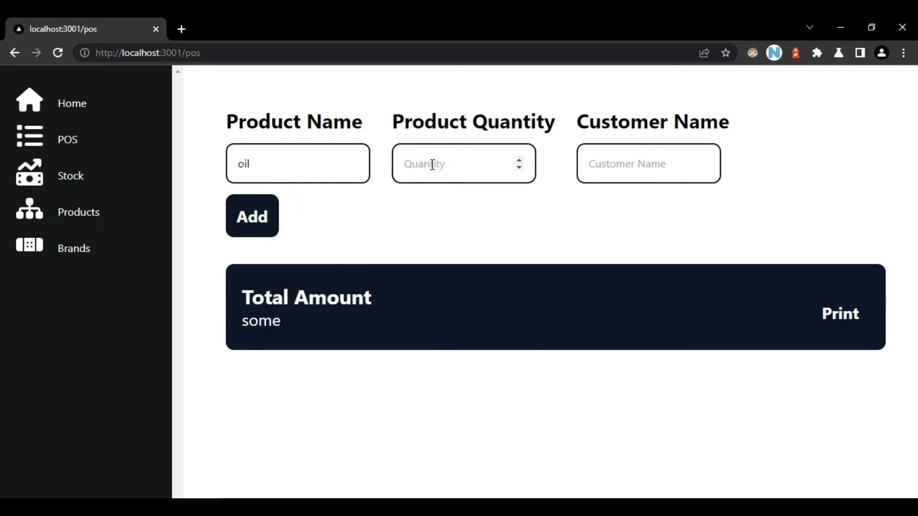
{"action": "type", "text": "2"}
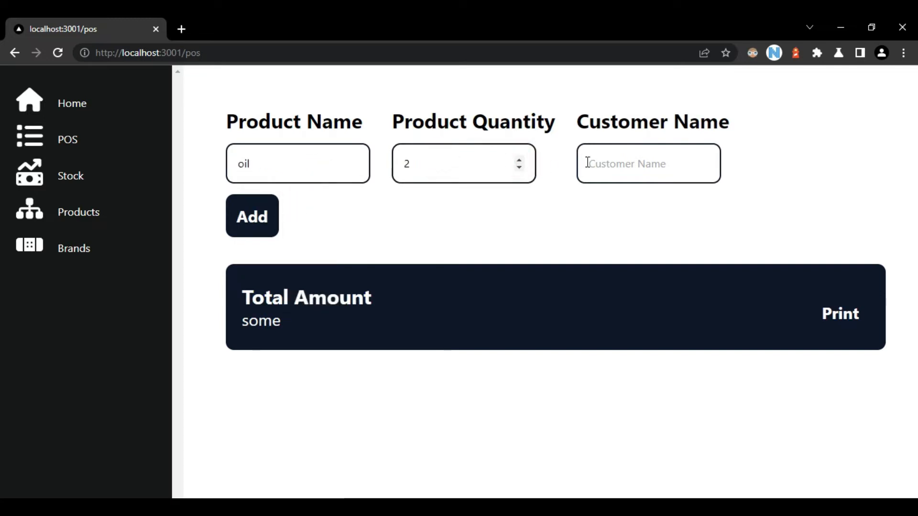
{"action": "left_click", "coordinate": [251, 215]}
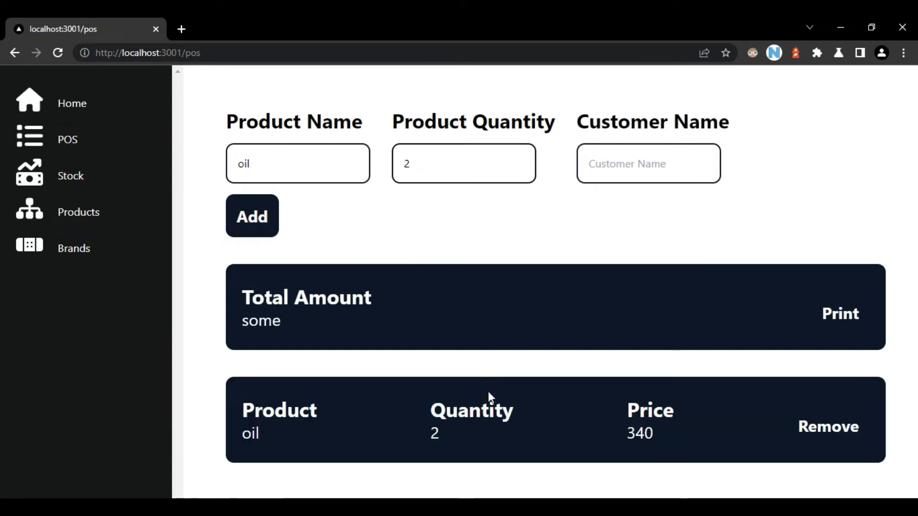
{"action": "mouse_move", "coordinate": [486, 431]}
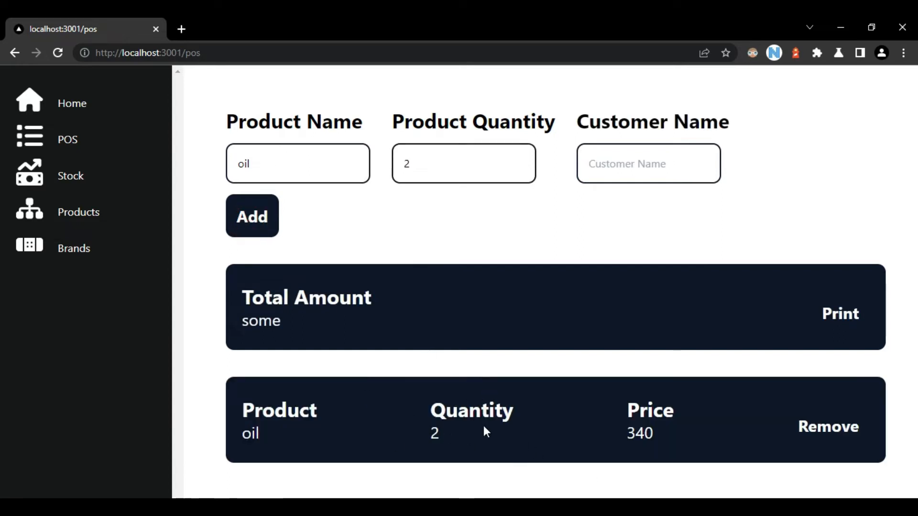
{"action": "mouse_move", "coordinate": [357, 332]}
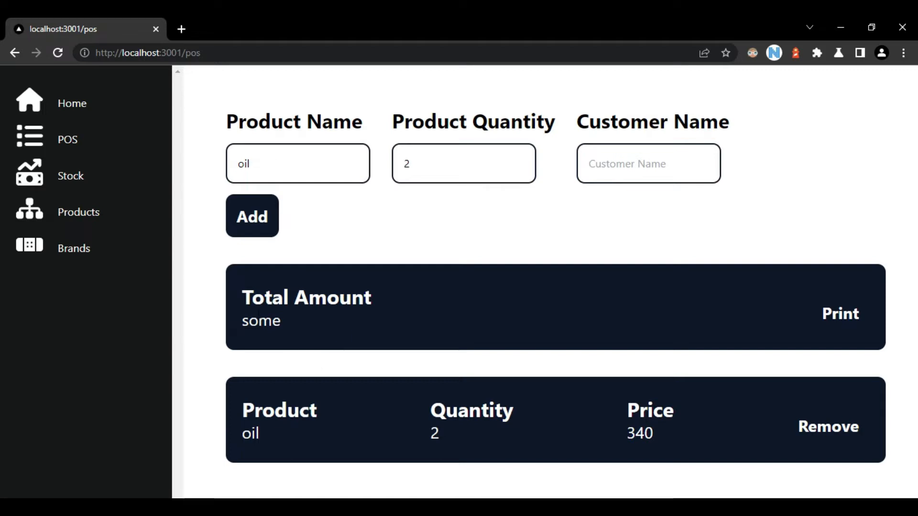
{"action": "mouse_move", "coordinate": [294, 331]}
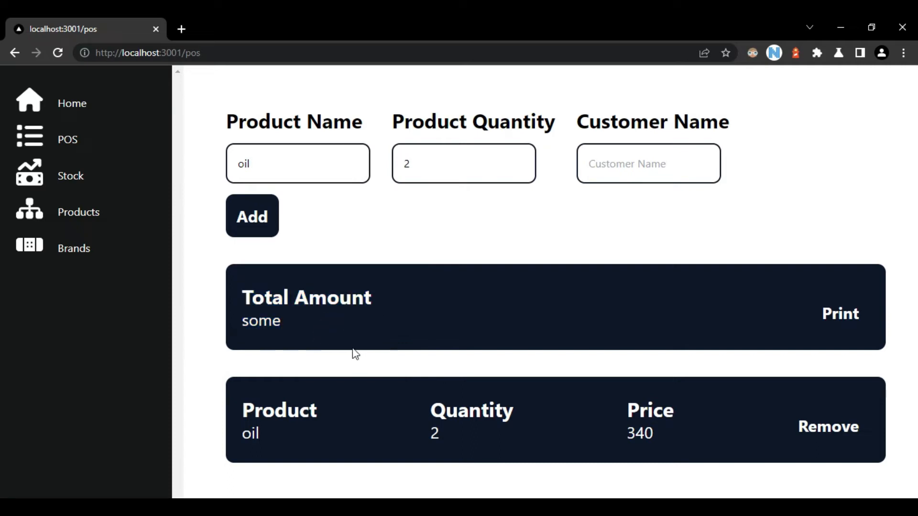
Step: Add orutica with quantity 2 and review the rows and Total Amount placeholder
{"action": "left_click", "coordinate": [551, 431]}
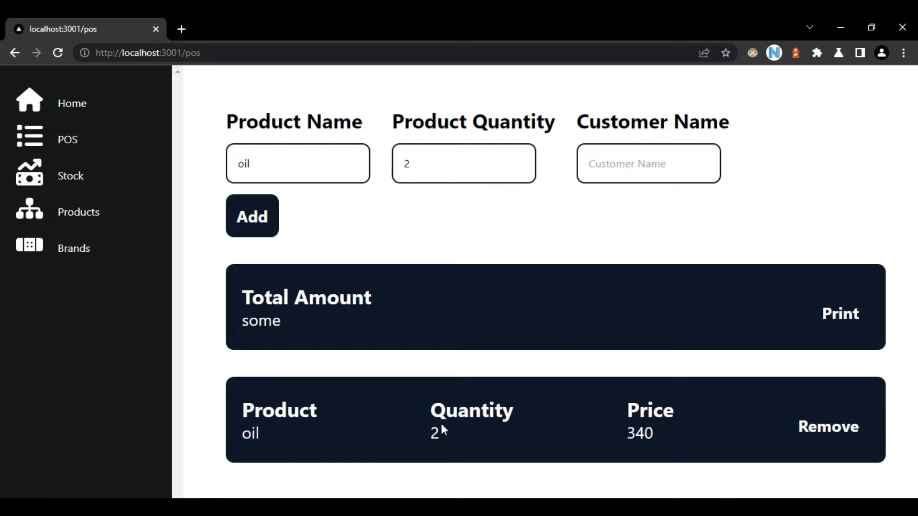
{"action": "double_click", "coordinate": [471, 410]}
{"action": "type", "text": "rutica"}
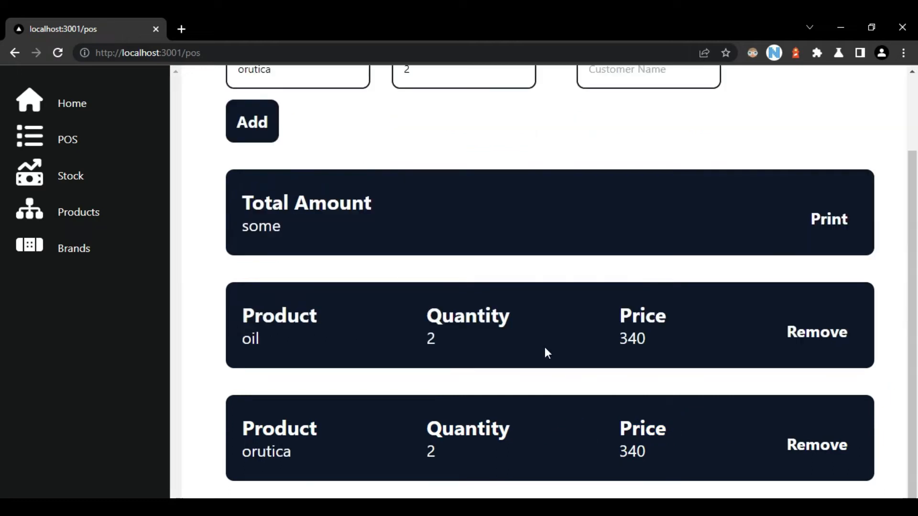
{"action": "mouse_move", "coordinate": [515, 360]}
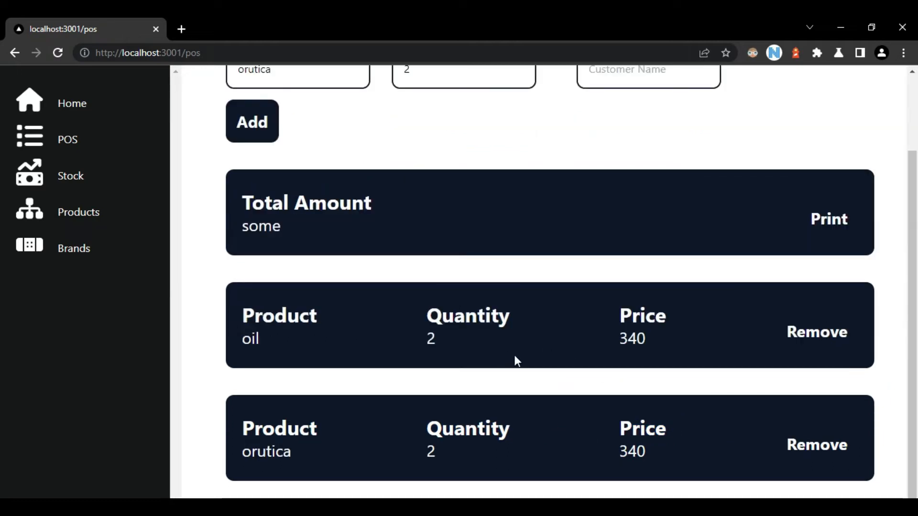
{"action": "mouse_move", "coordinate": [521, 348]}
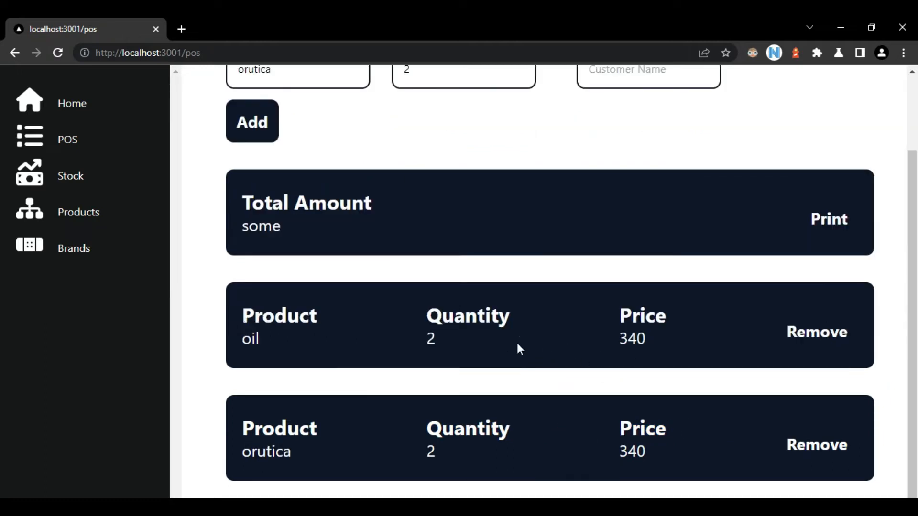
{"action": "double_click", "coordinate": [642, 315]}
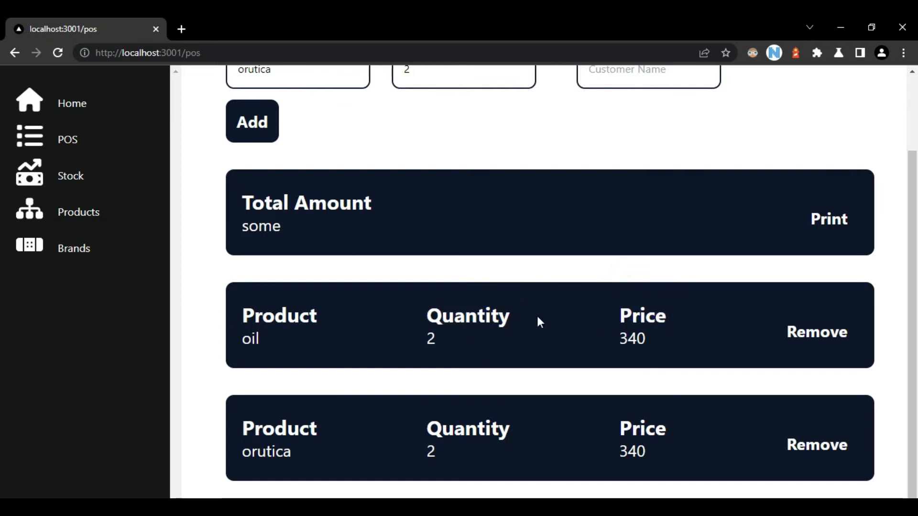
{"action": "mouse_move", "coordinate": [296, 234]}
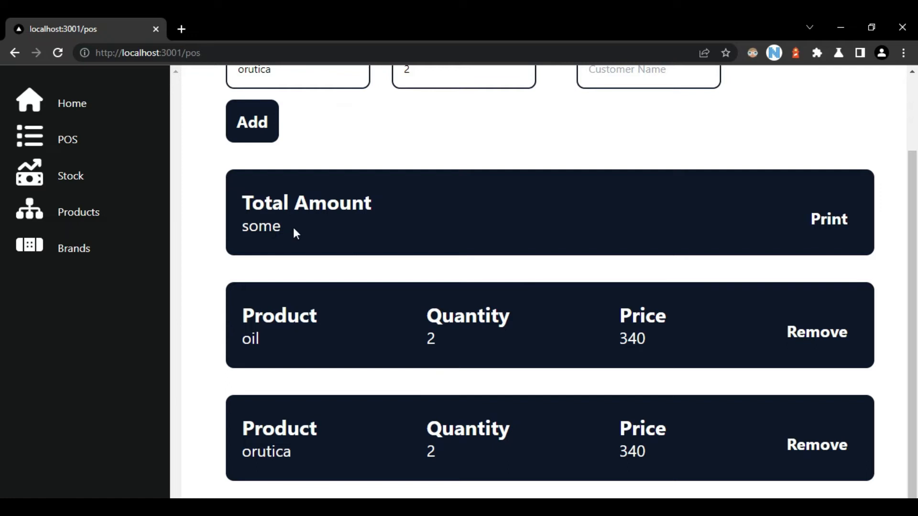
{"action": "double_click", "coordinate": [261, 226]}
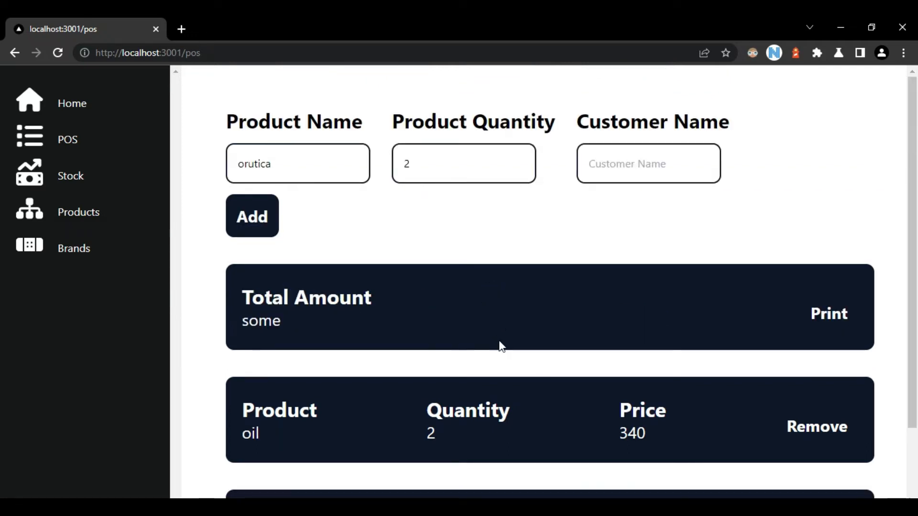
{"action": "mouse_move", "coordinate": [539, 350]}
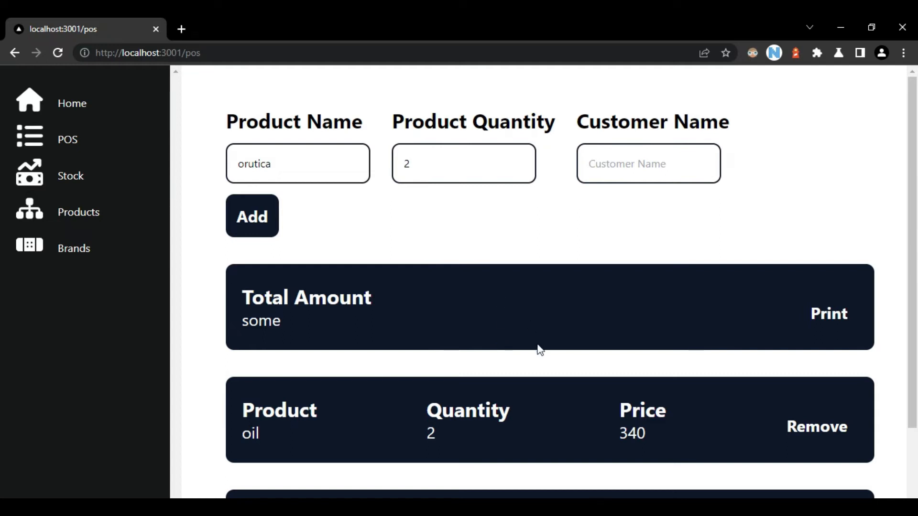
{"action": "scroll", "scroll_direction": "down", "scroll_amount": 3}
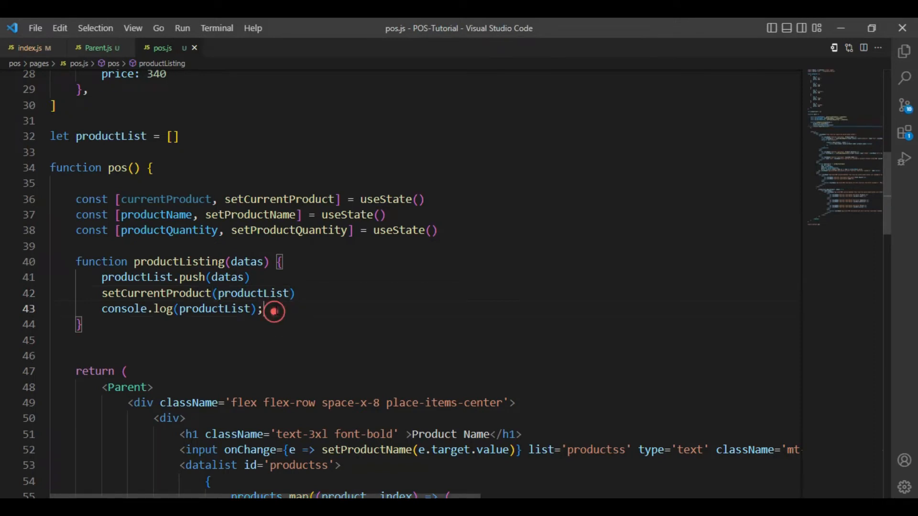
Step: Declare const [multiplied, setMultiplied] = useState() after the productList log line
{"action": "left_click", "coordinate": [265, 309]}
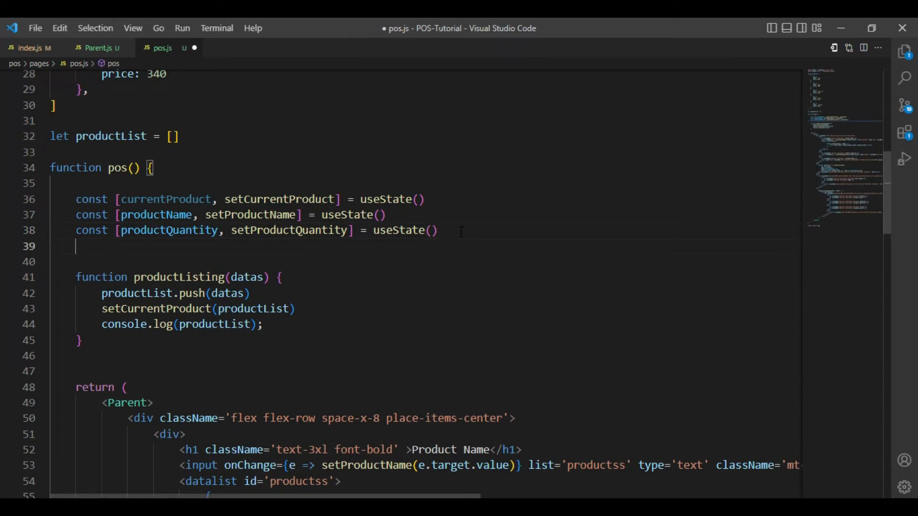
{"action": "type", "text": "constr"}
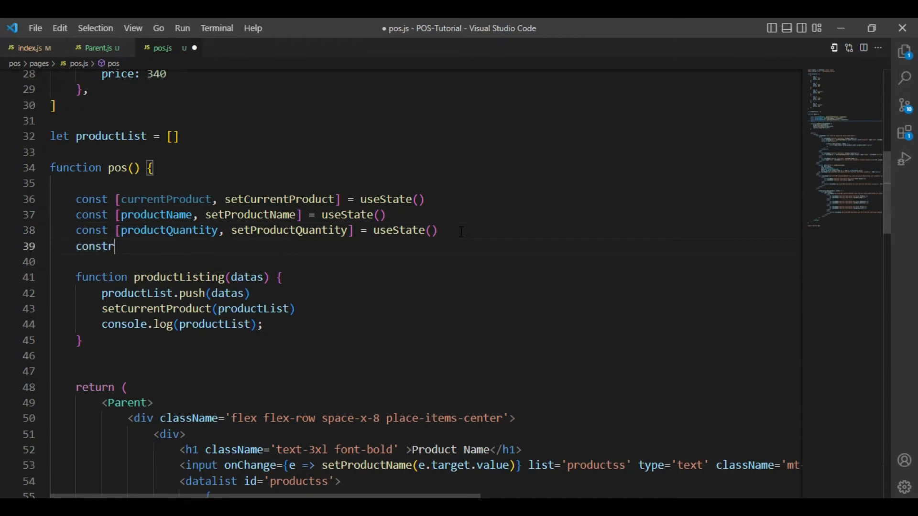
{"action": "type", "text": "[mul"}
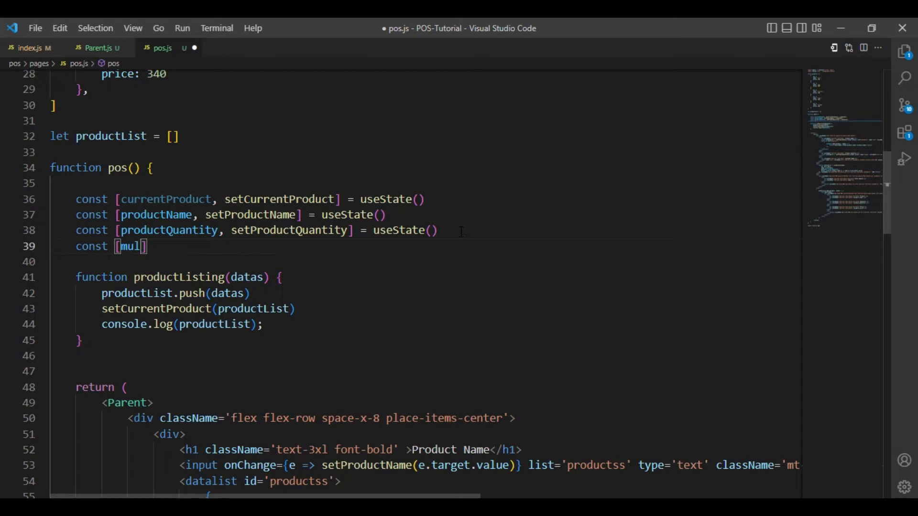
{"action": "type", "text": "tiplied"}
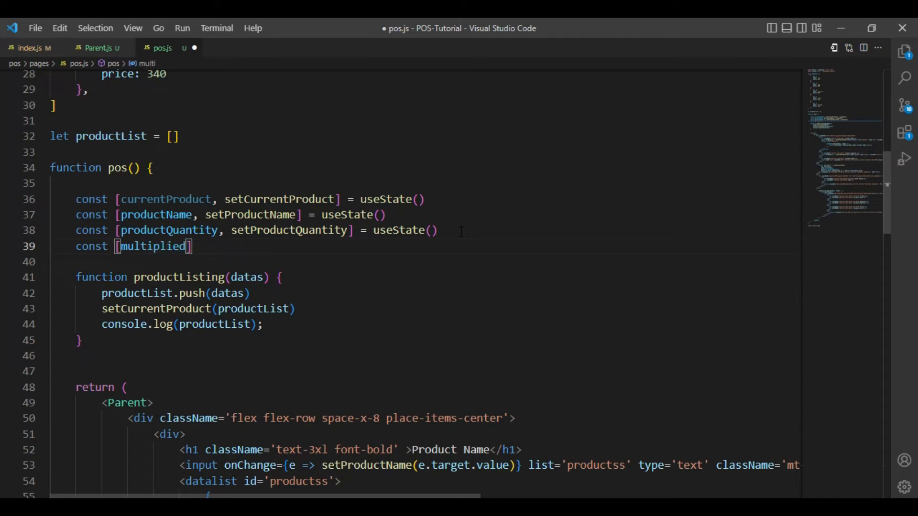
{"action": "type", "text": ","}
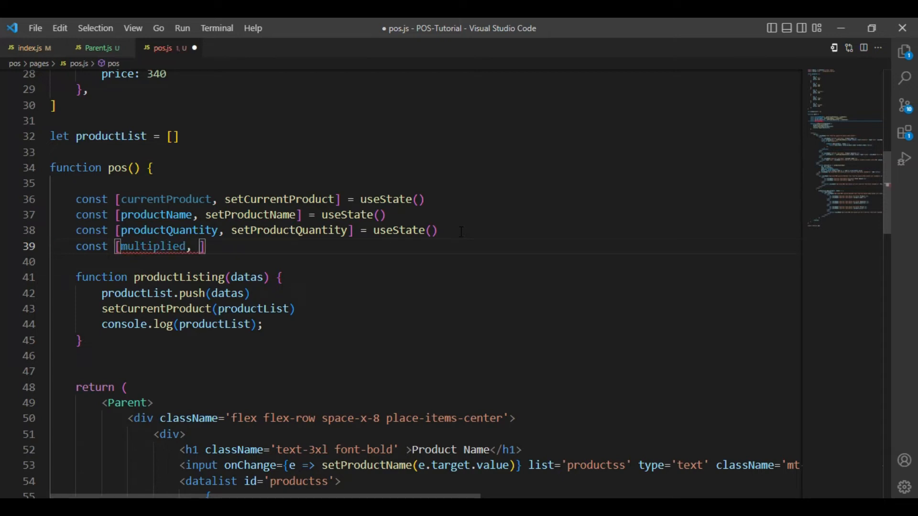
{"action": "type", "text": "setP"}
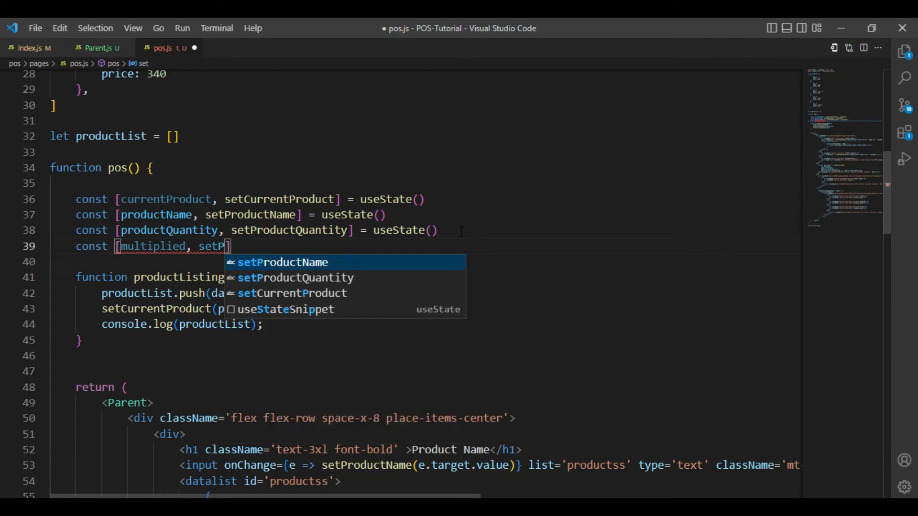
{"action": "type", "text": "Multip"}
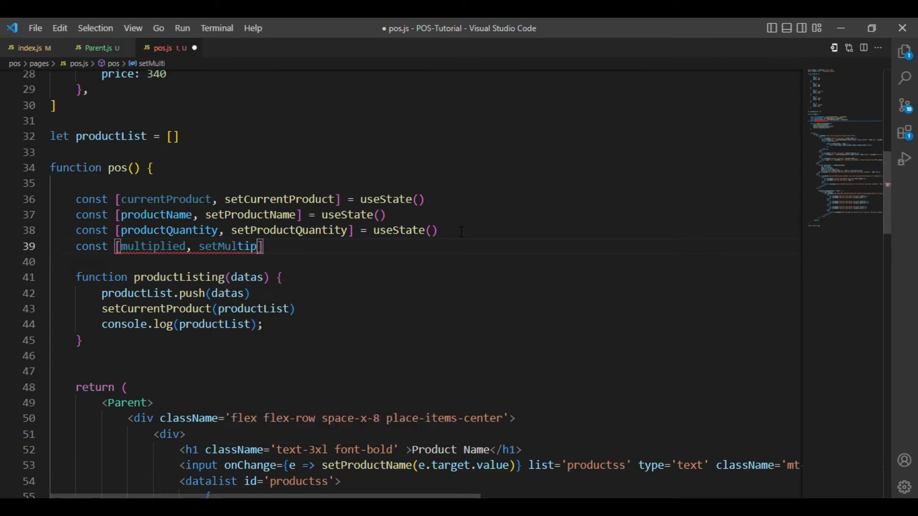
{"action": "type", "text": "ied"}
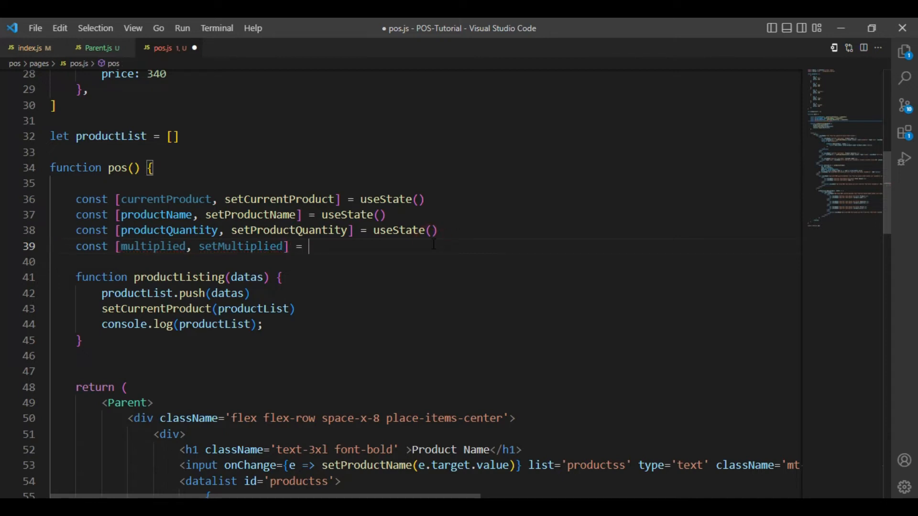
{"action": "type", "text": "useState("}
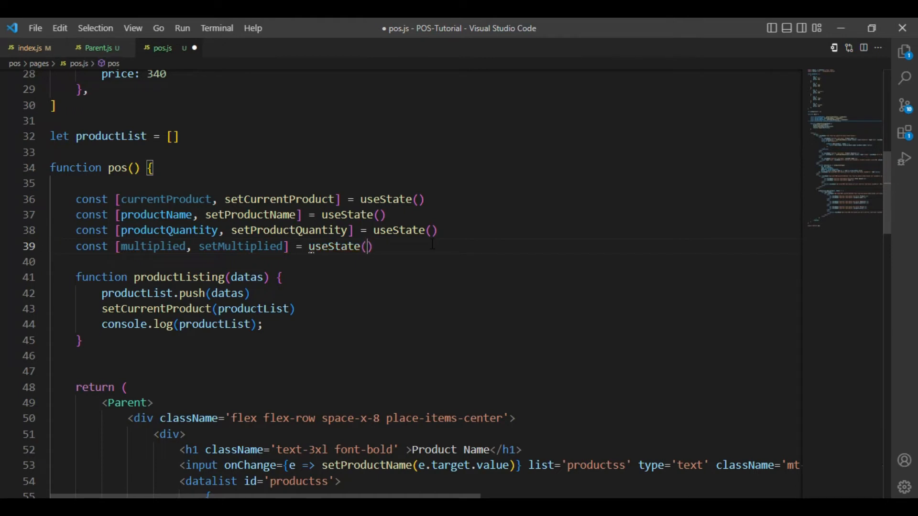
Step: Add setMultiplied(datas.price * datas.quantity) inside productListing
{"action": "left_click", "coordinate": [264, 324]}
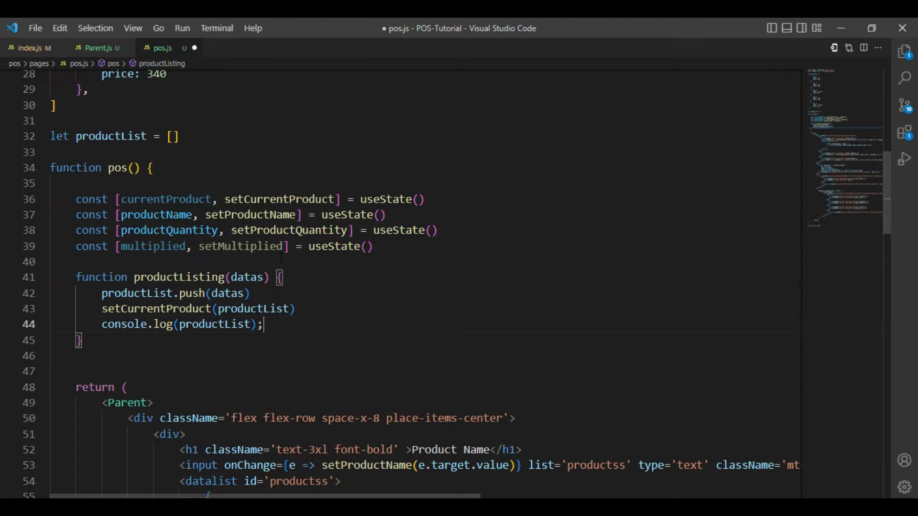
{"action": "mouse_move", "coordinate": [421, 333]}
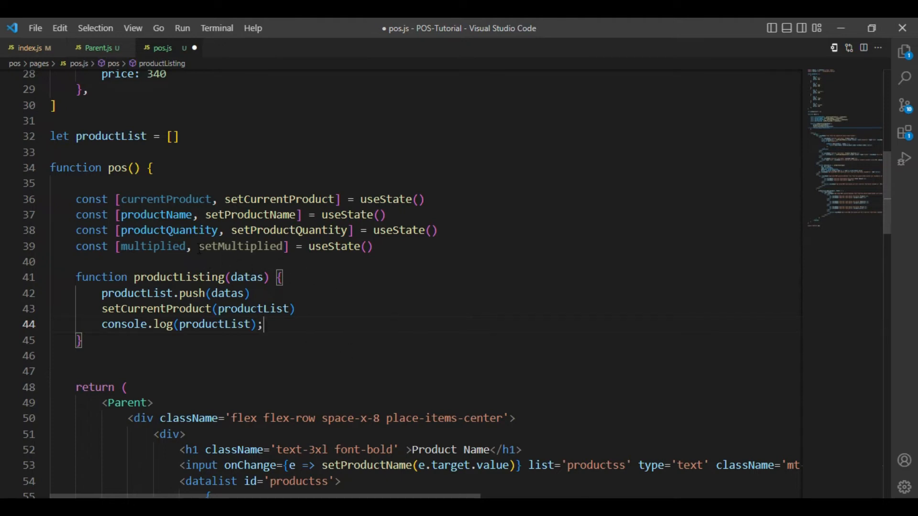
{"action": "left_click", "coordinate": [300, 332]}
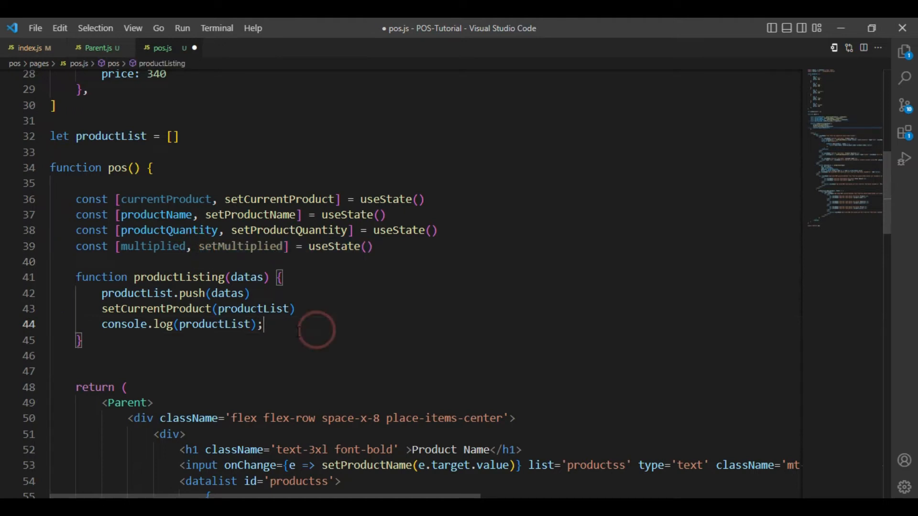
{"action": "type", "text": "set"}
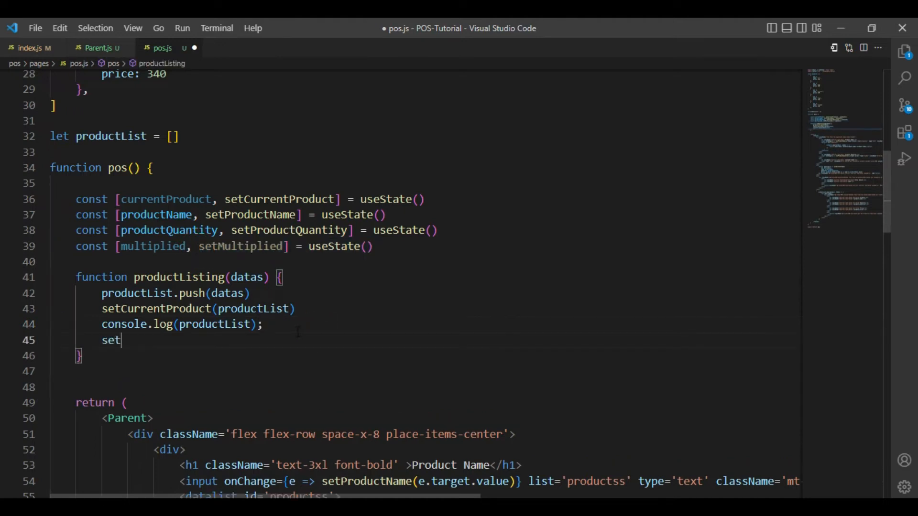
{"action": "type", "text": "set"}
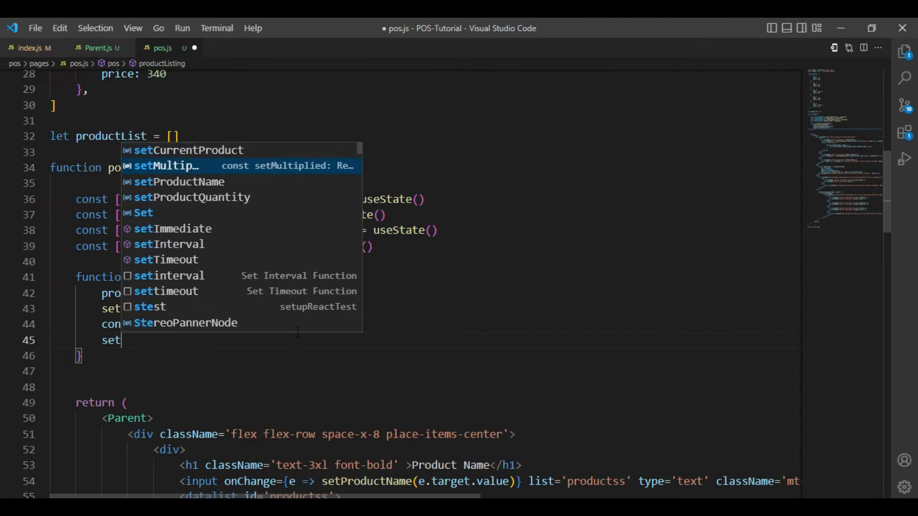
{"action": "left_click", "coordinate": [167, 166]}
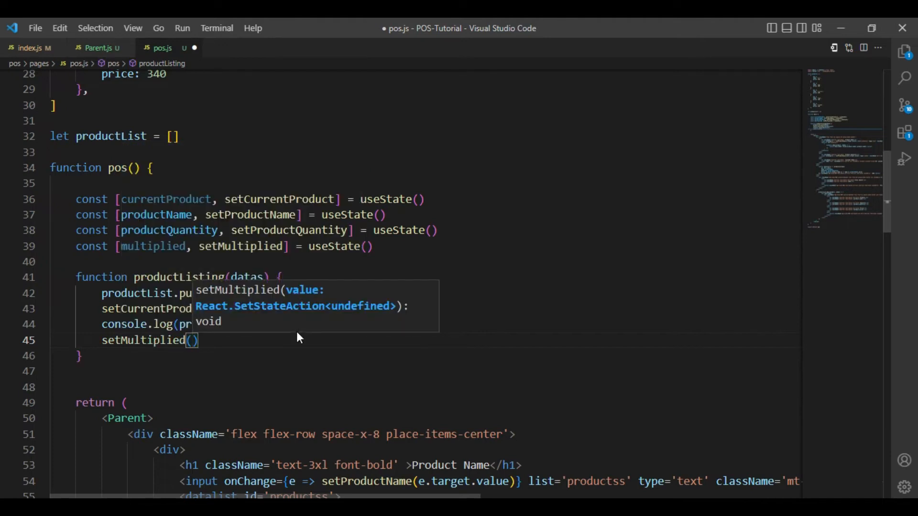
{"action": "type", "text": "datas"}
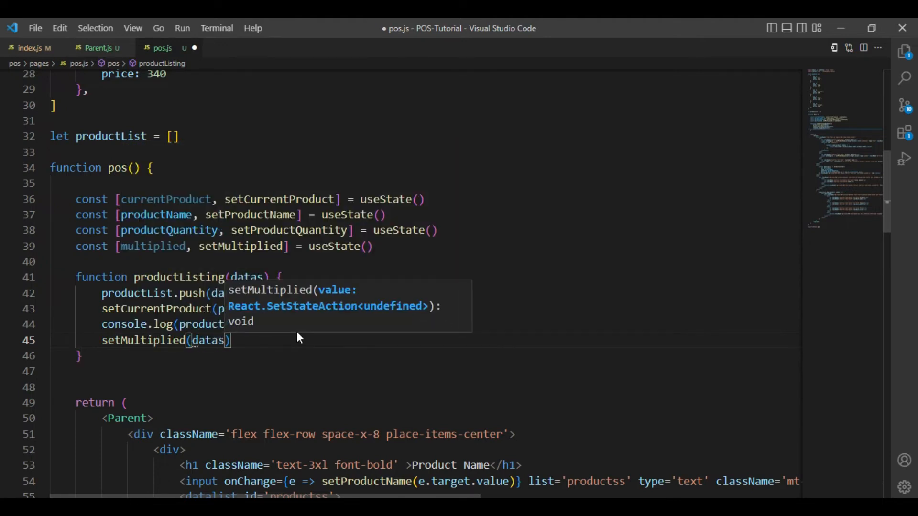
{"action": "type", "text": "."}
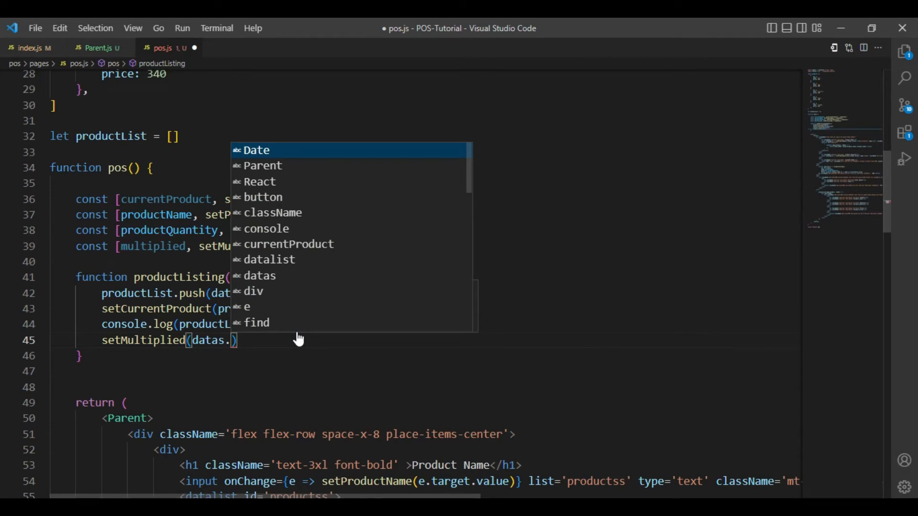
{"action": "type", "text": "price *"}
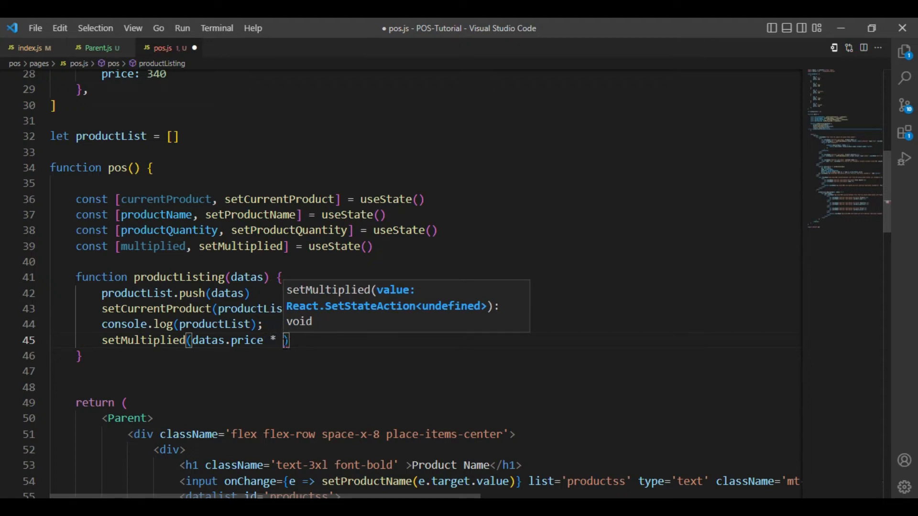
{"action": "type", "text": "dat"}
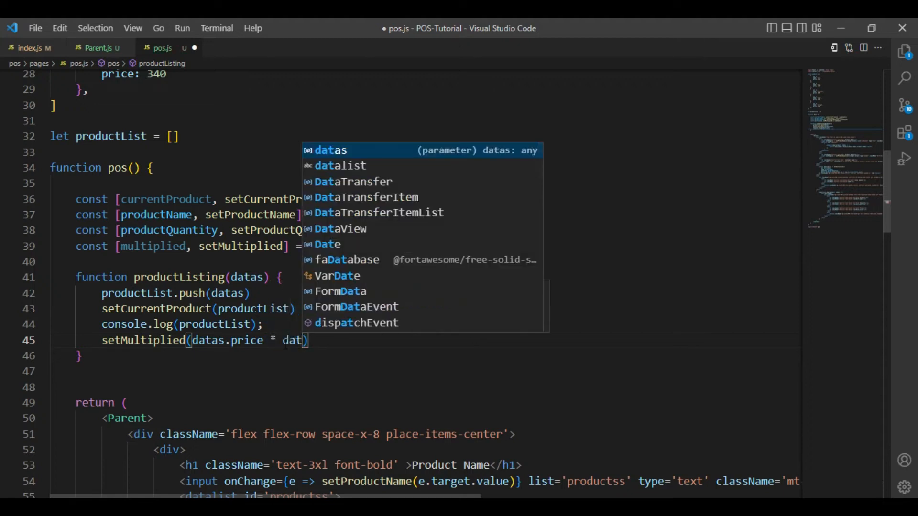
{"action": "type", "text": "as."}
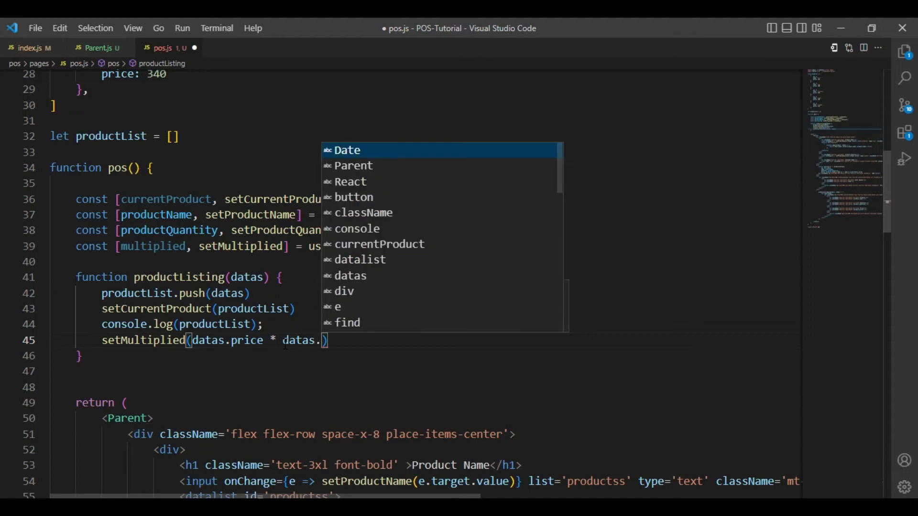
{"action": "type", "text": "q"}
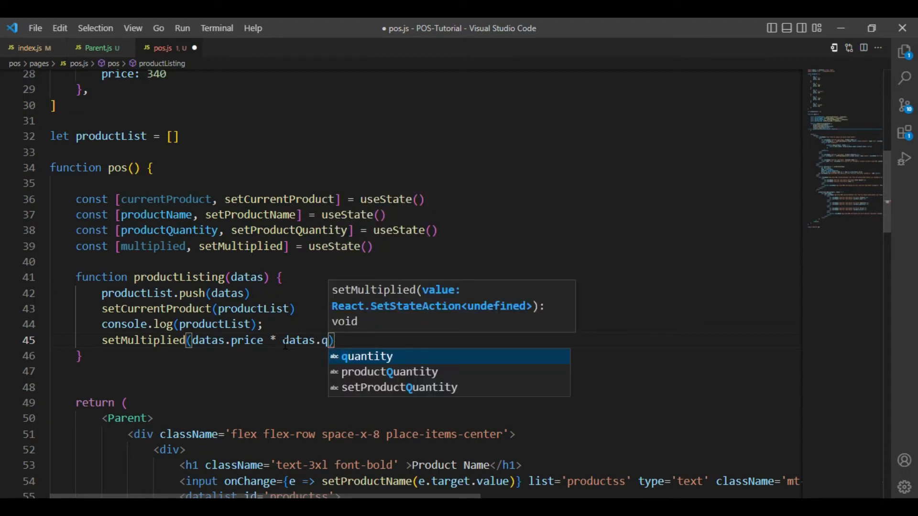
{"action": "key", "text": "Tab"}
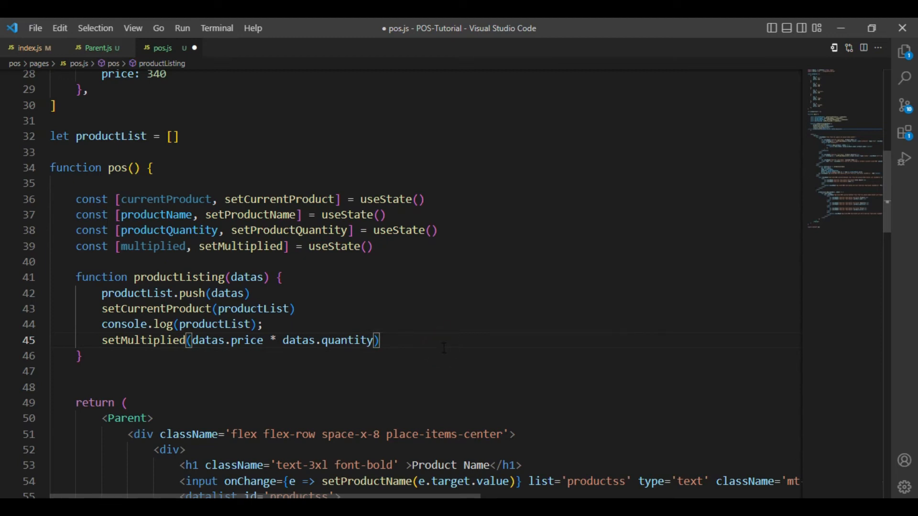
{"action": "mouse_move", "coordinate": [413, 371]}
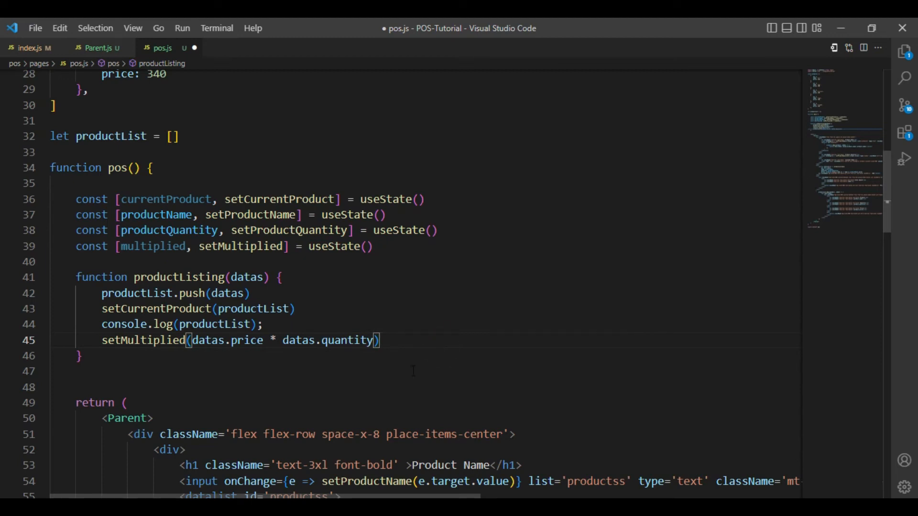
{"action": "mouse_move", "coordinate": [394, 351]}
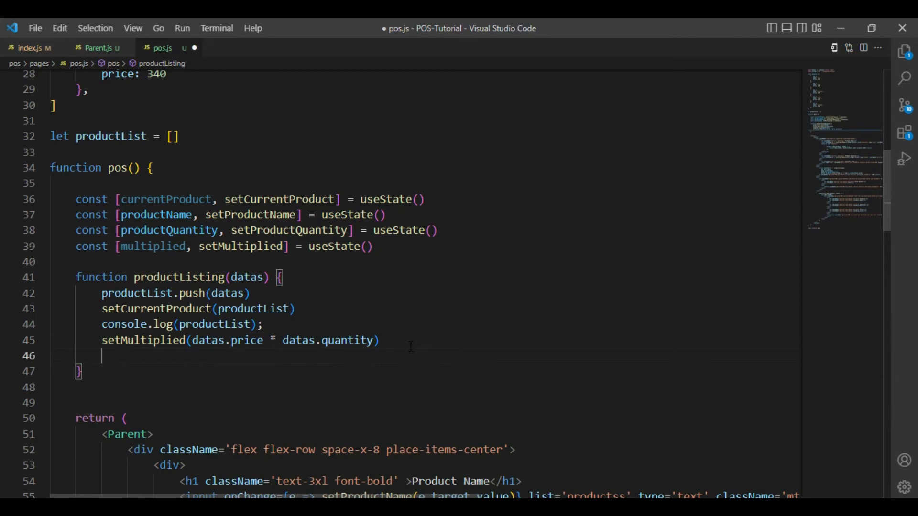
Step: Log multiplied with console.log(multiplied)
{"action": "type", "text": "log();"}
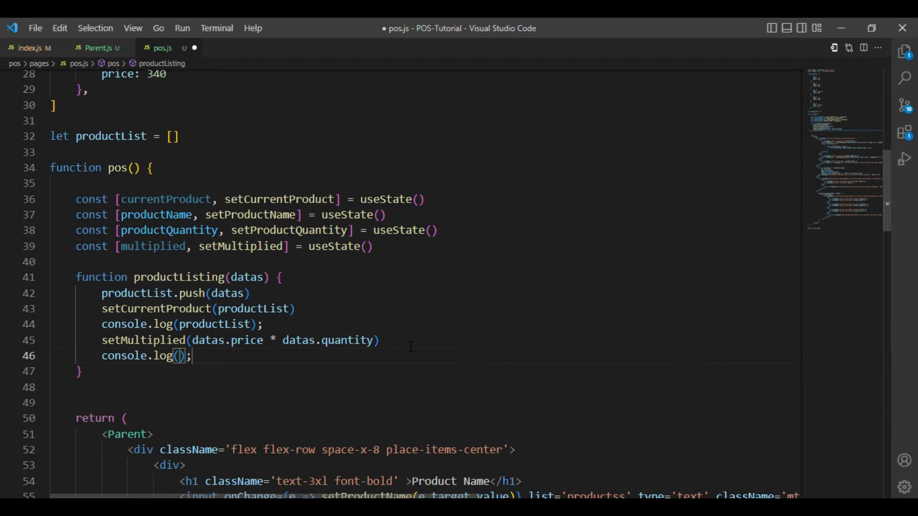
{"action": "type", "text": "mu"}
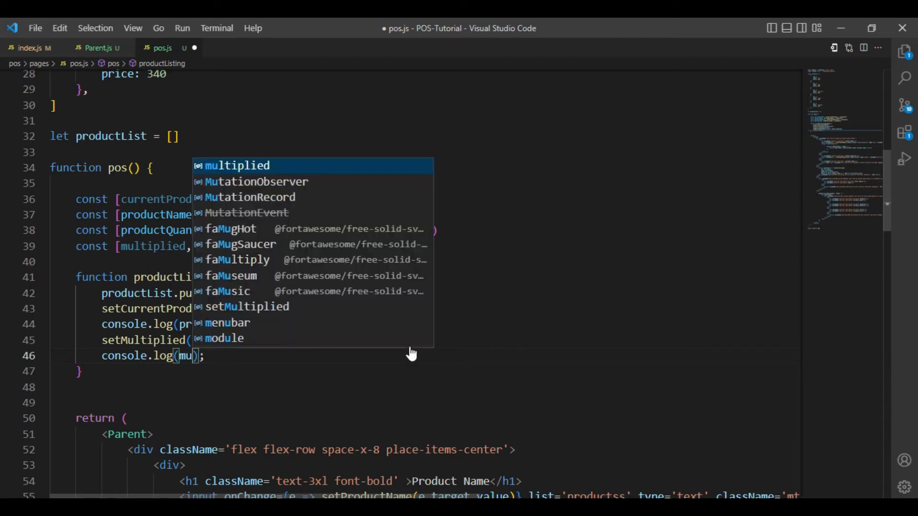
{"action": "key", "text": "Tab"}
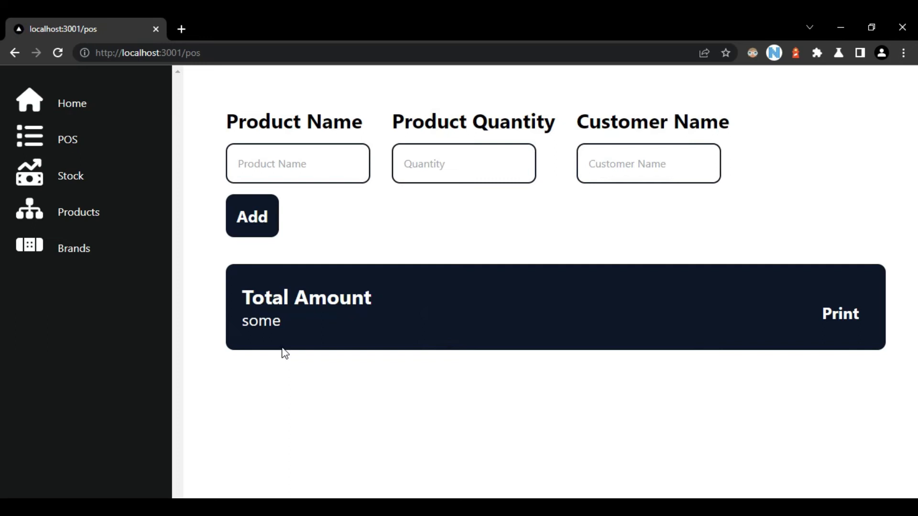
Step: Open the DevTools console and pick ogg as the product
{"action": "right_click", "coordinate": [351, 231]}
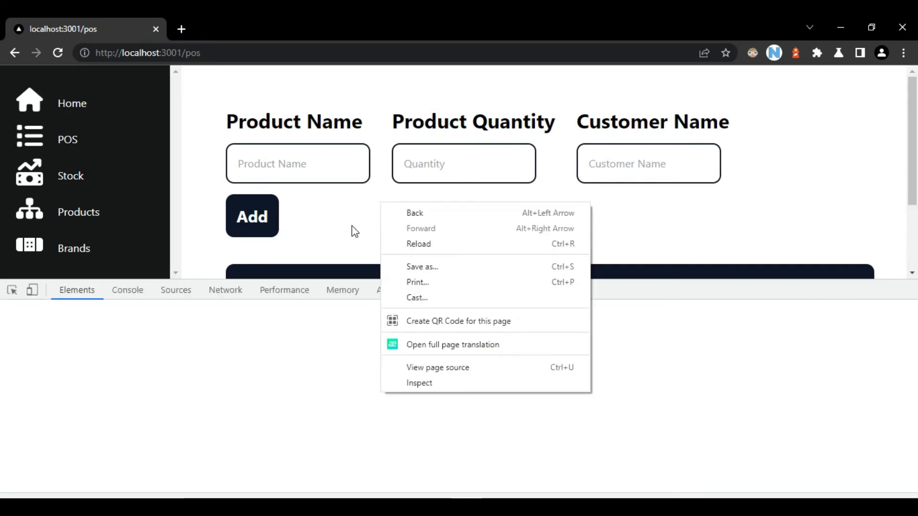
{"action": "left_click", "coordinate": [419, 382]}
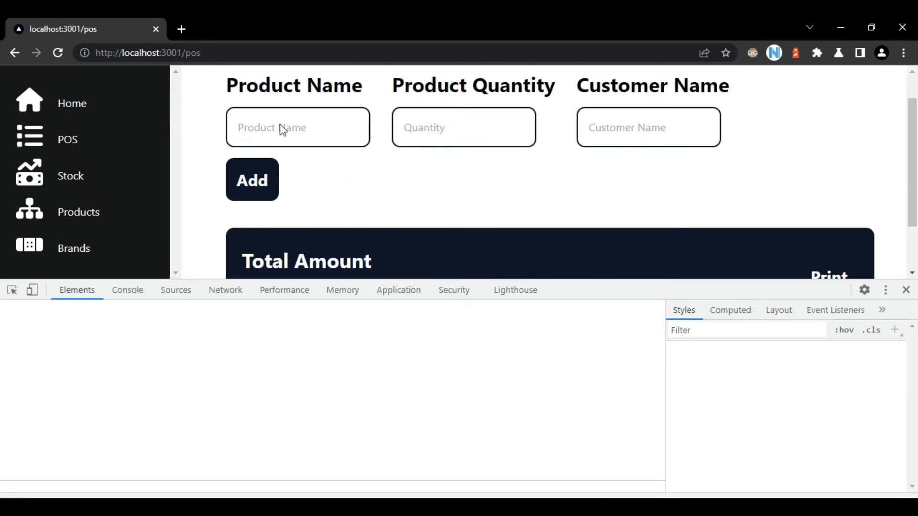
{"action": "left_click", "coordinate": [298, 127]}
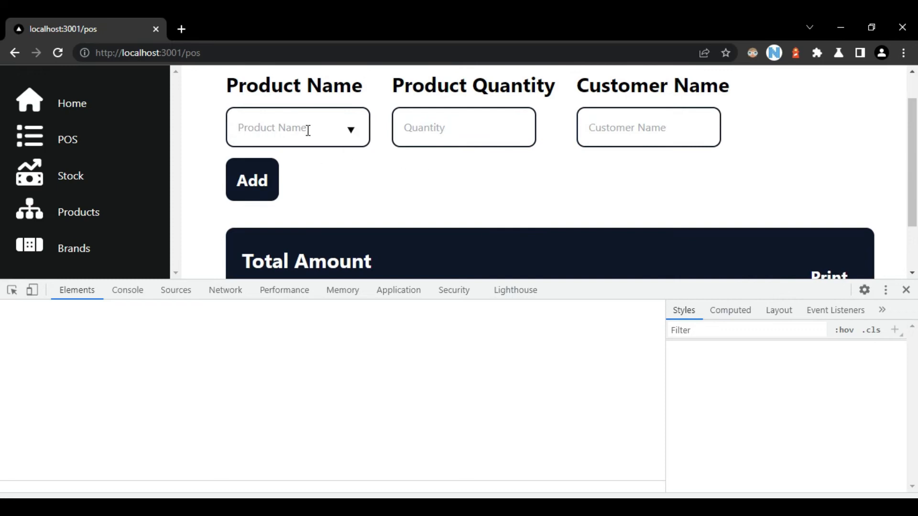
{"action": "left_click", "coordinate": [298, 127]}
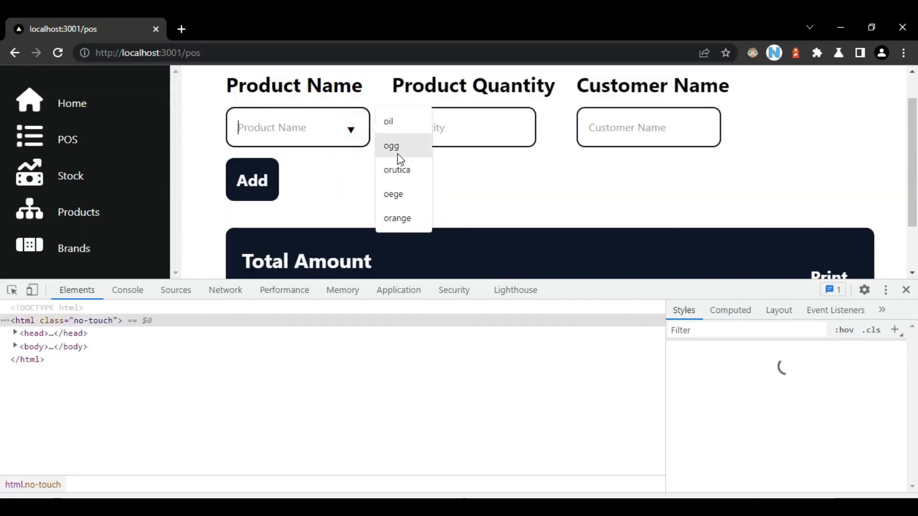
{"action": "left_click", "coordinate": [391, 145]}
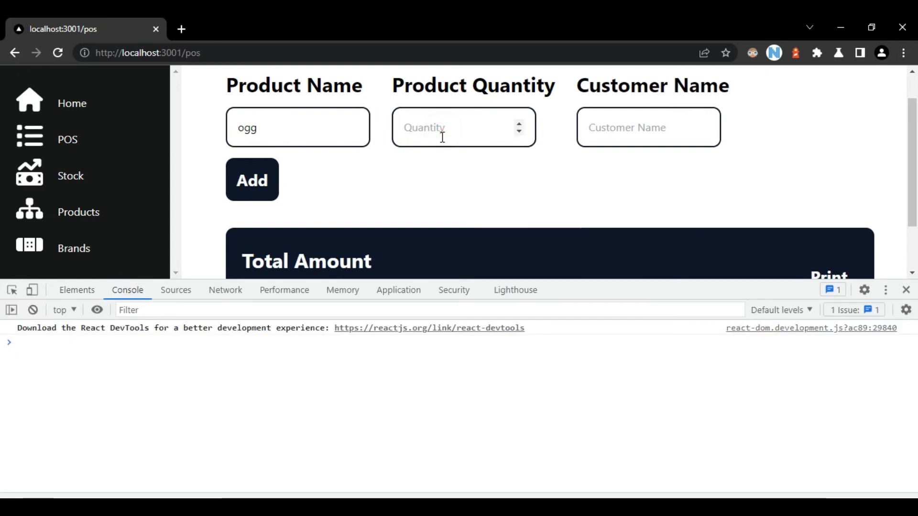
Step: Add ogg with quantity 23, confirm the console logs 7820, then pick orutica
{"action": "type", "text": "23"}
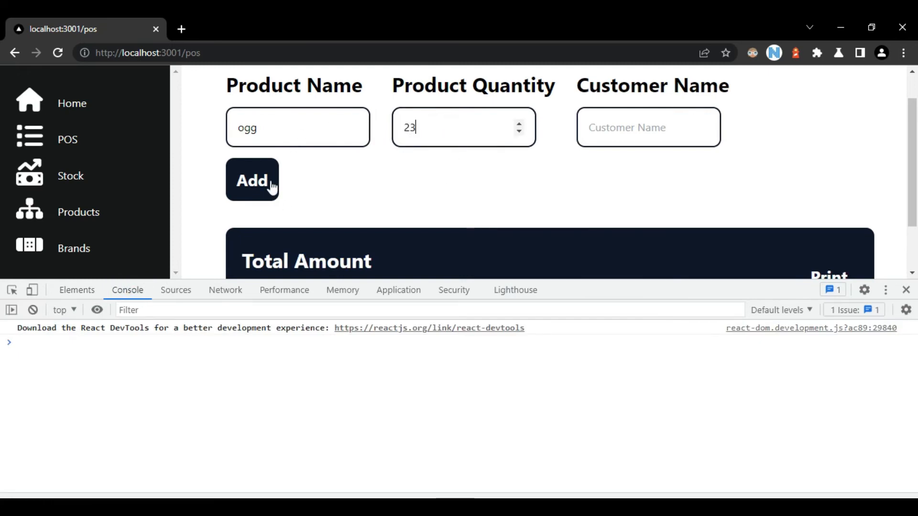
{"action": "left_click", "coordinate": [253, 180]}
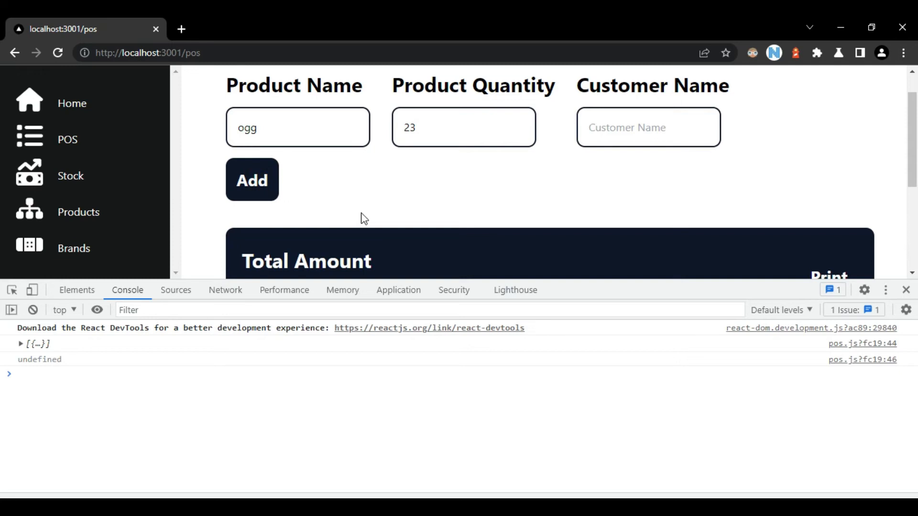
{"action": "left_click", "coordinate": [252, 180]}
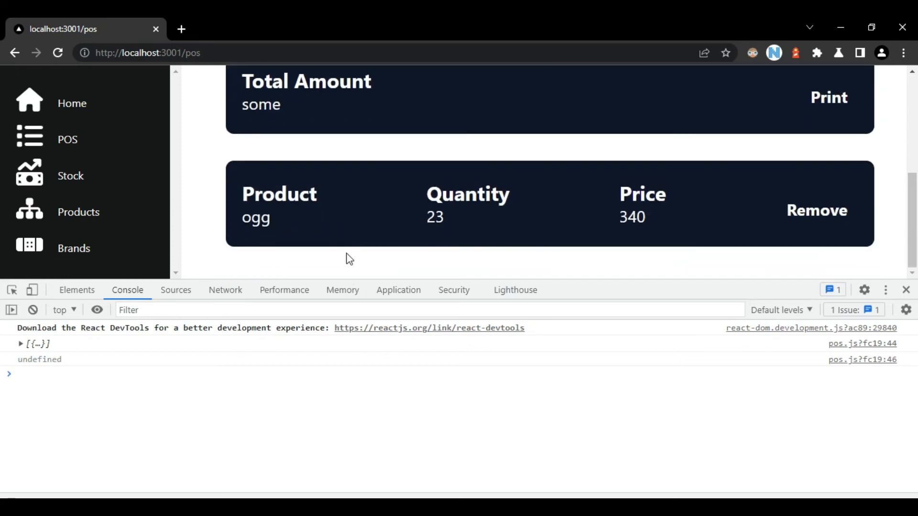
{"action": "mouse_move", "coordinate": [335, 253]}
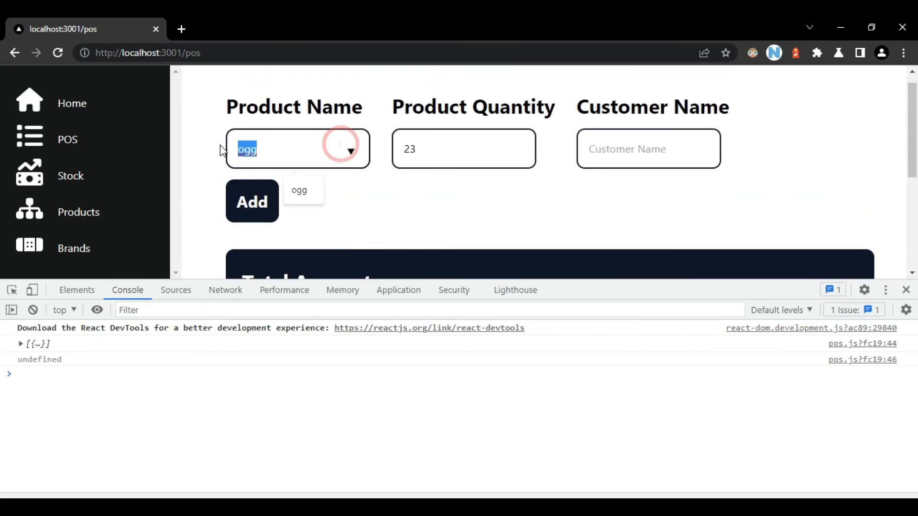
{"action": "left_click", "coordinate": [350, 149]}
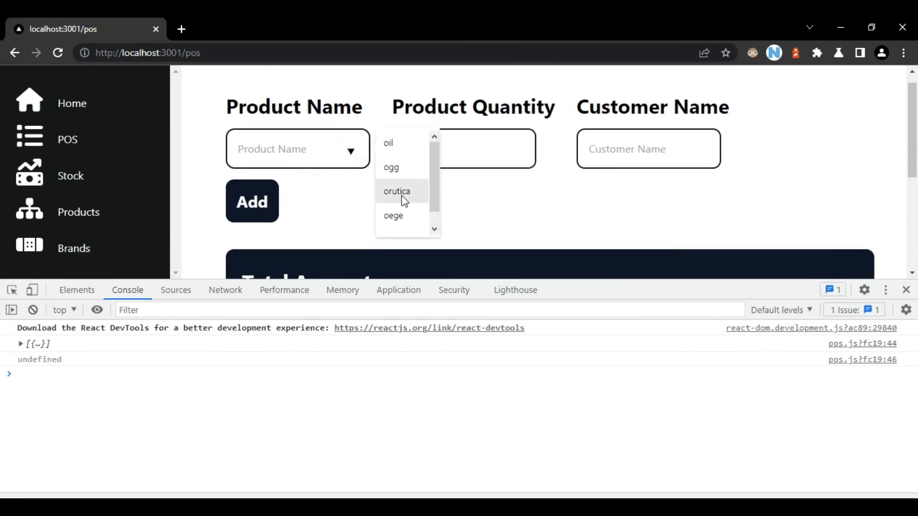
{"action": "left_click", "coordinate": [396, 192]}
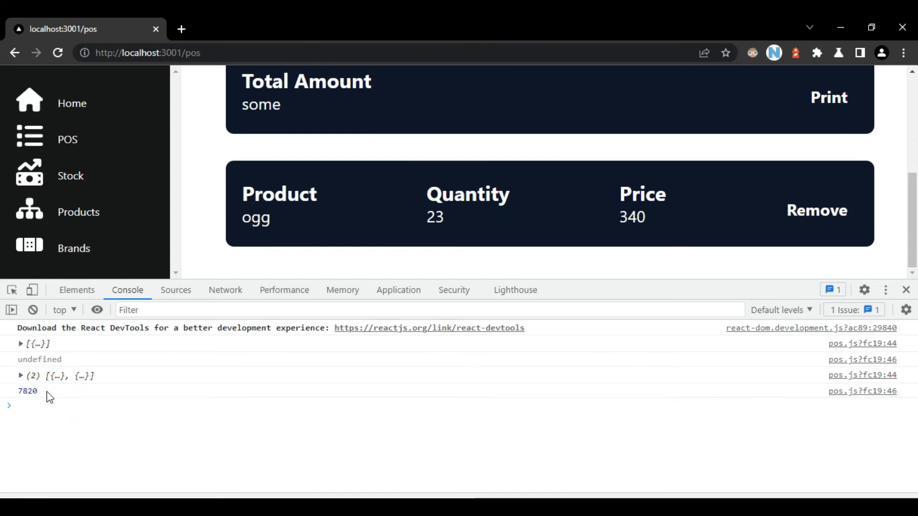
{"action": "mouse_move", "coordinate": [86, 424]}
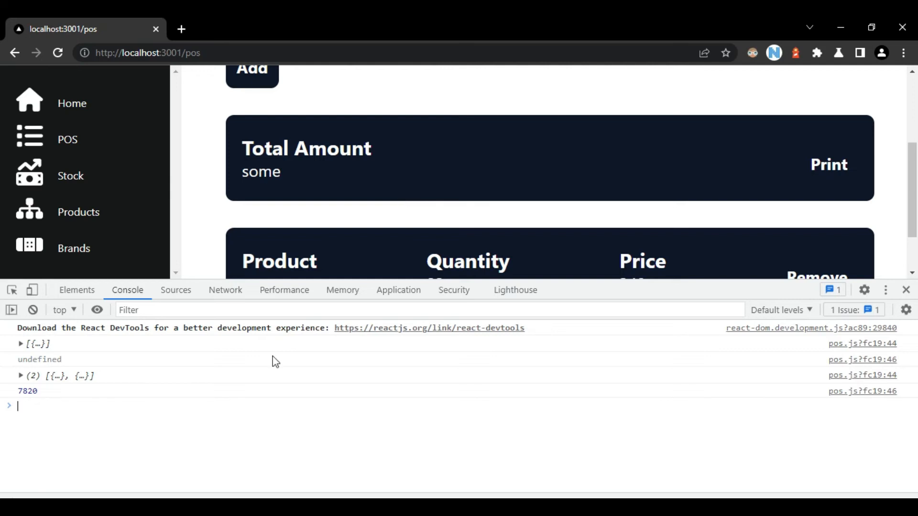
{"action": "mouse_move", "coordinate": [155, 433]}
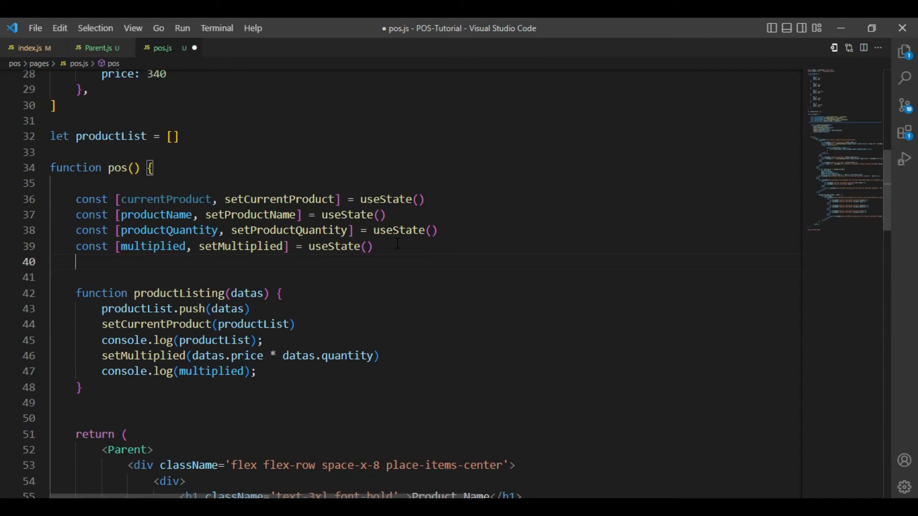
Step: Declare const [TotalAmount, setTotalAmount] = useState(multiplied) in the POS component
{"action": "type", "text": "const [TotalAmount, setTotalAmount] = useState(multiplied)"}
{"action": "left_click", "coordinate": [447, 371]}
{"action": "type", "text": "setProductQuantity(TotalAmount + "}
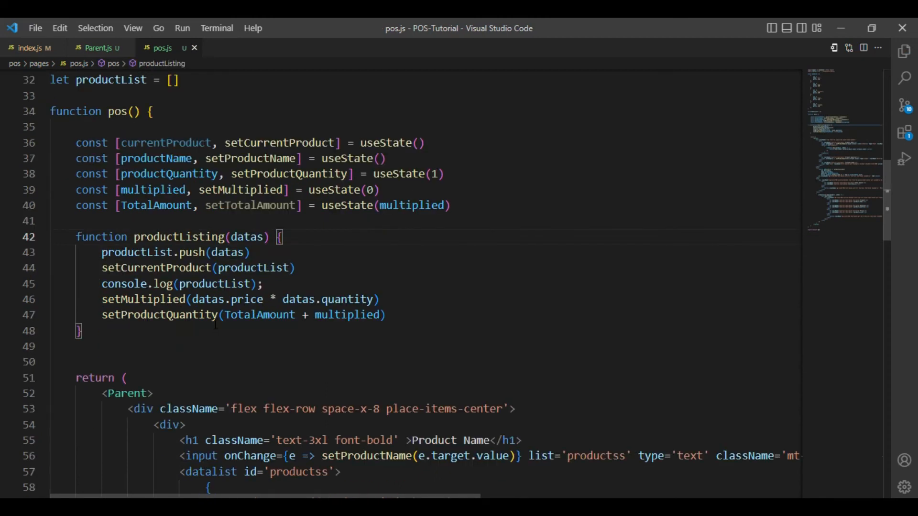
{"action": "double_click", "coordinate": [182, 315]}
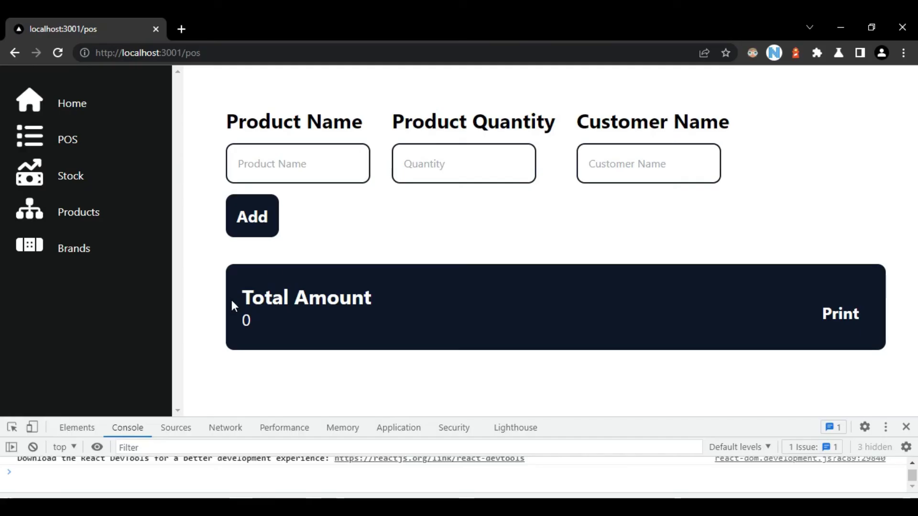
Step: Add oil at quantity 1 and enter orutica as the next product name
{"action": "left_click", "coordinate": [297, 164]}
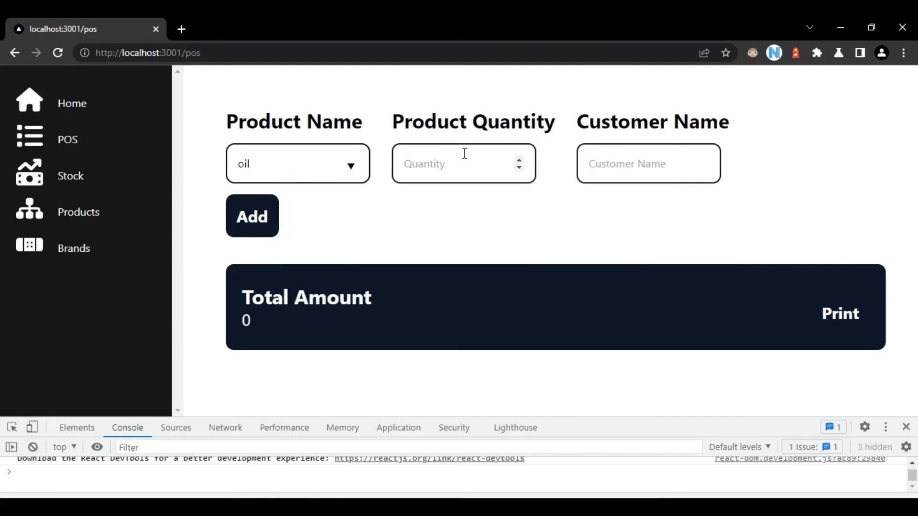
{"action": "left_click", "coordinate": [252, 215]}
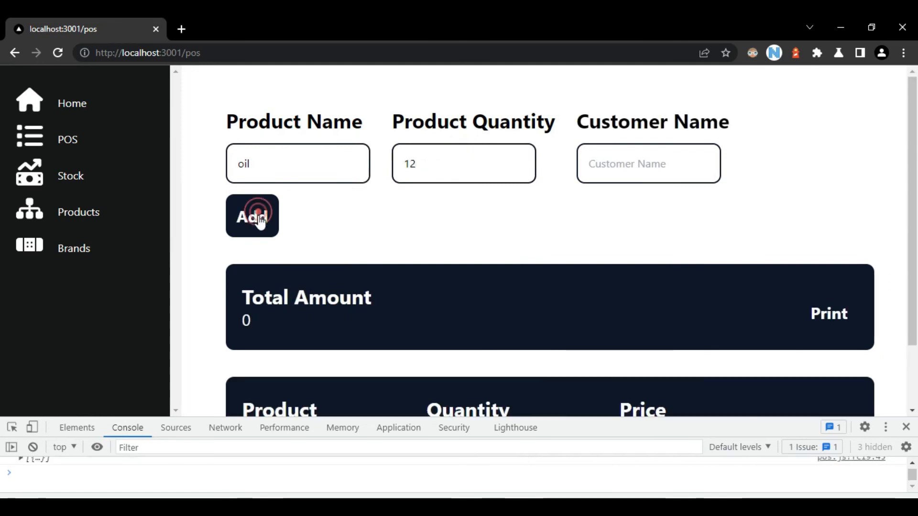
{"action": "left_click", "coordinate": [251, 216]}
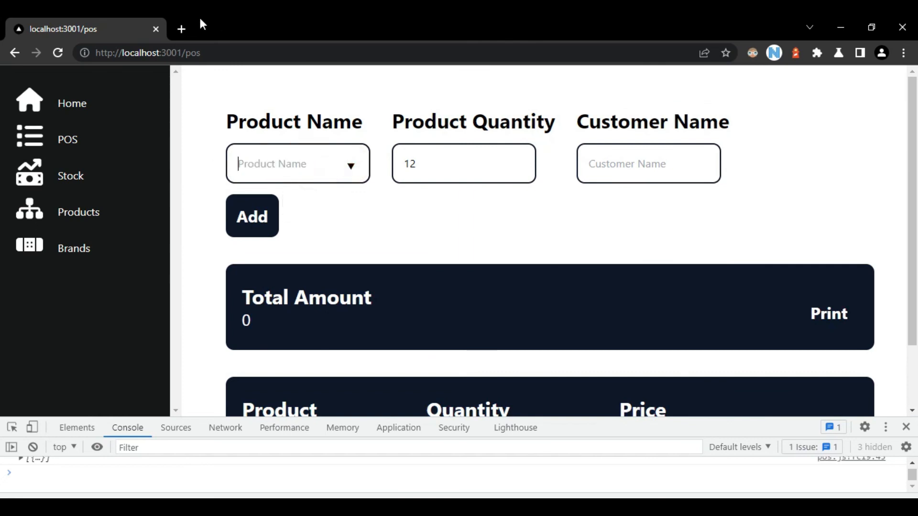
{"action": "type", "text": "orutica"}
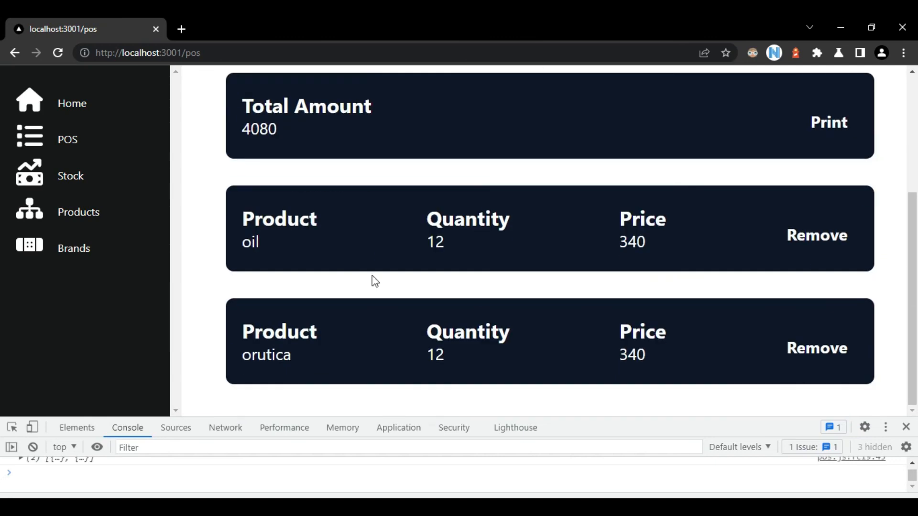
{"action": "mouse_move", "coordinate": [215, 251]}
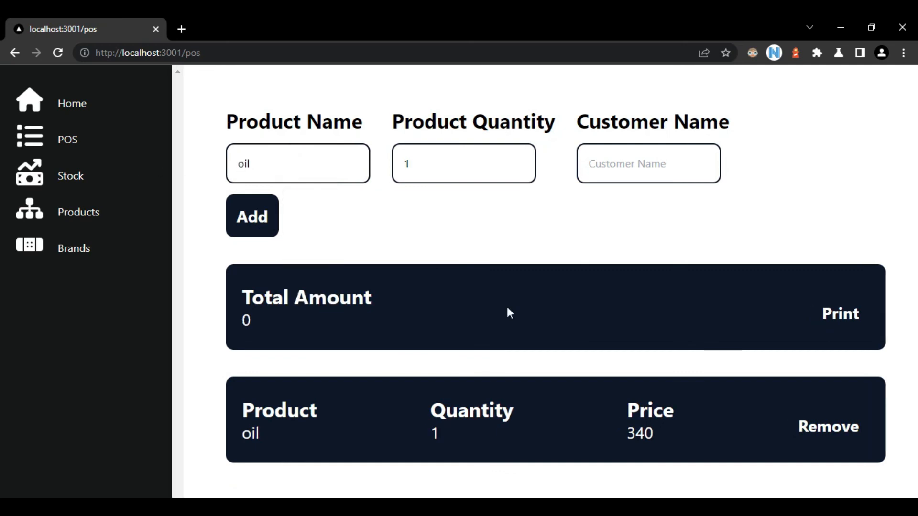
{"action": "mouse_move", "coordinate": [608, 323]}
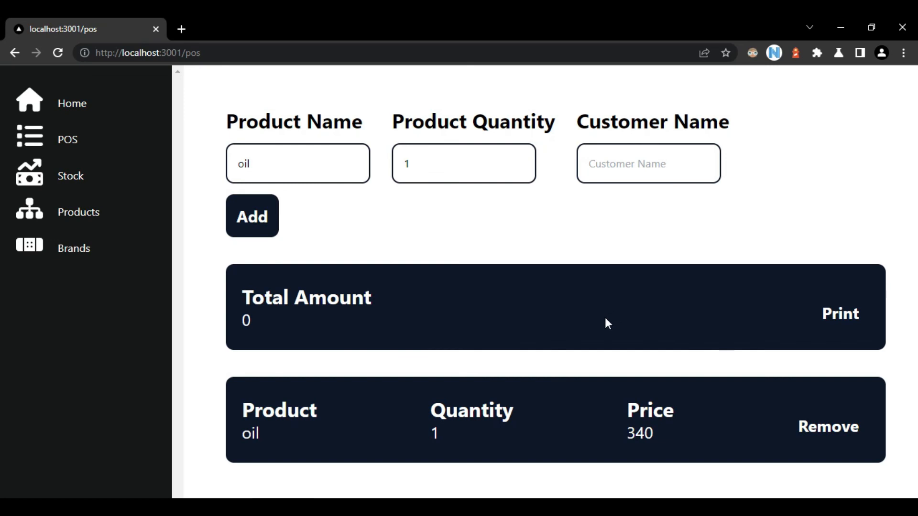
{"action": "mouse_move", "coordinate": [273, 322]}
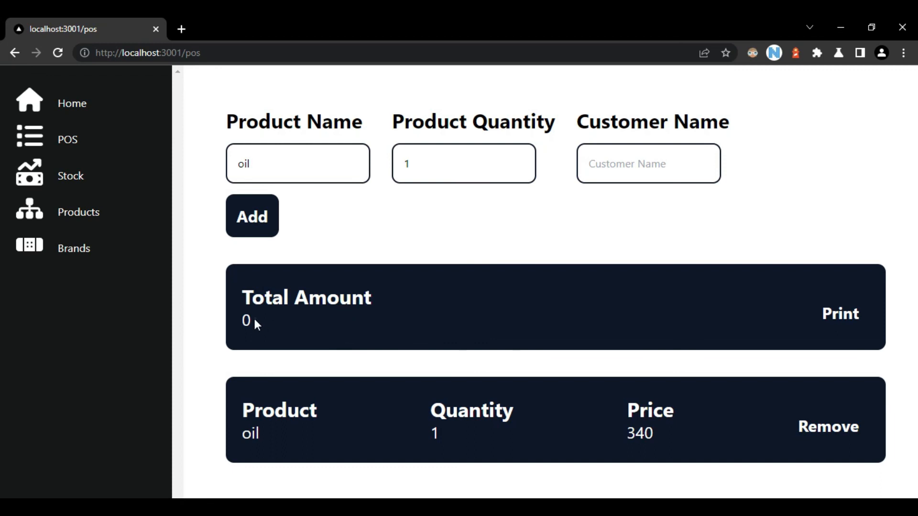
{"action": "mouse_move", "coordinate": [292, 381]}
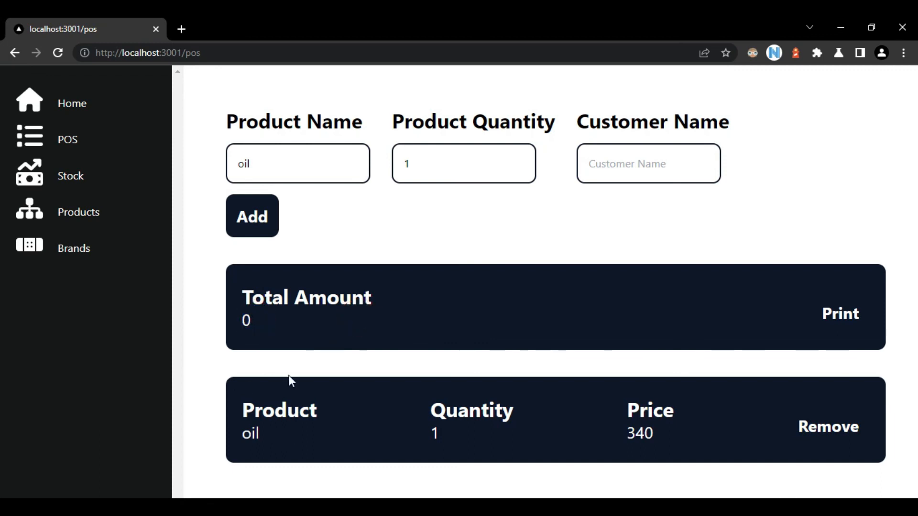
Step: Add orutica at quantity 1 and check Total Amount shows 340
{"action": "left_click", "coordinate": [297, 163]}
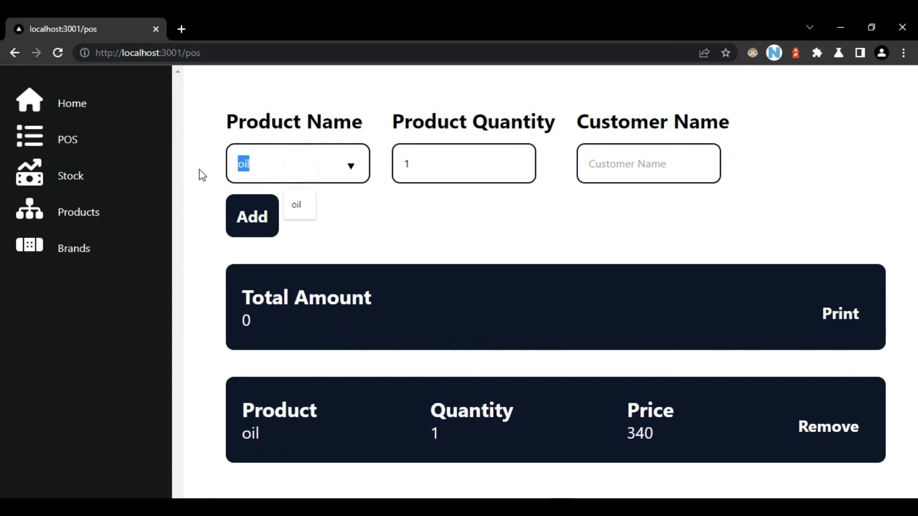
{"action": "type", "text": "orutica"}
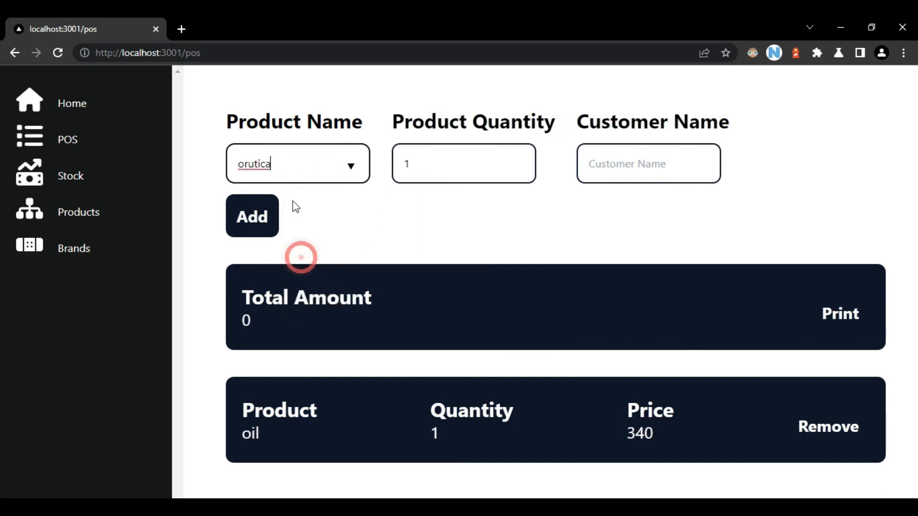
{"action": "left_click", "coordinate": [252, 216]}
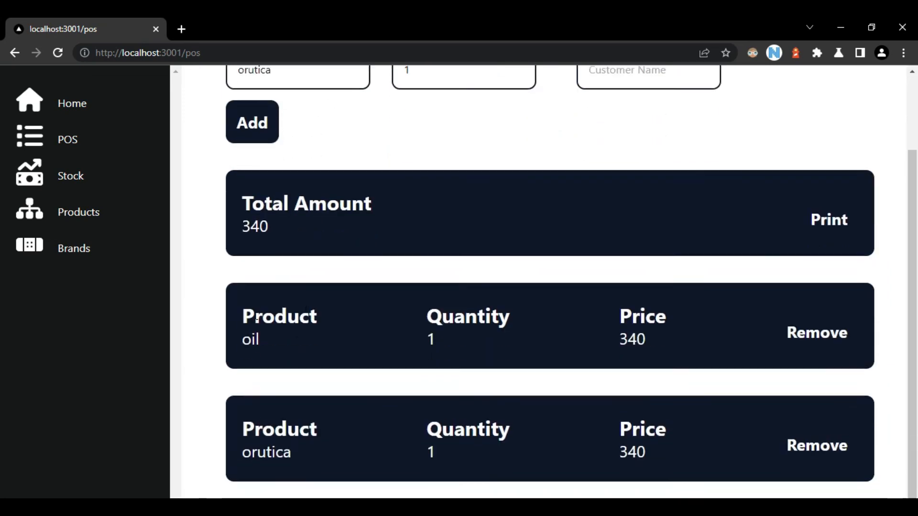
{"action": "double_click", "coordinate": [255, 227]}
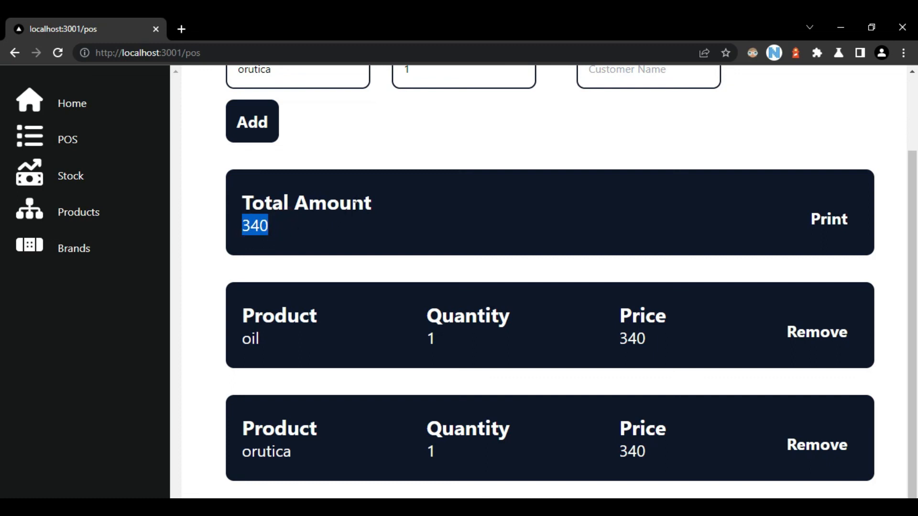
{"action": "left_click", "coordinate": [392, 246]}
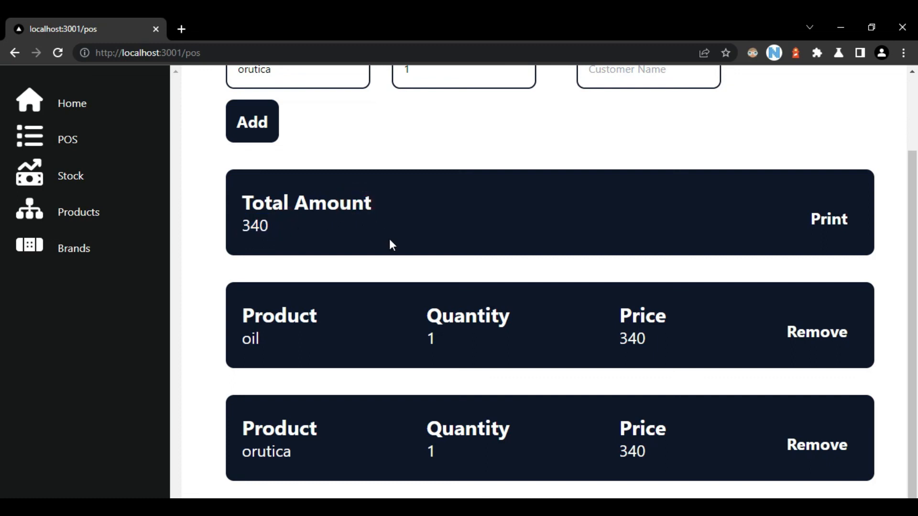